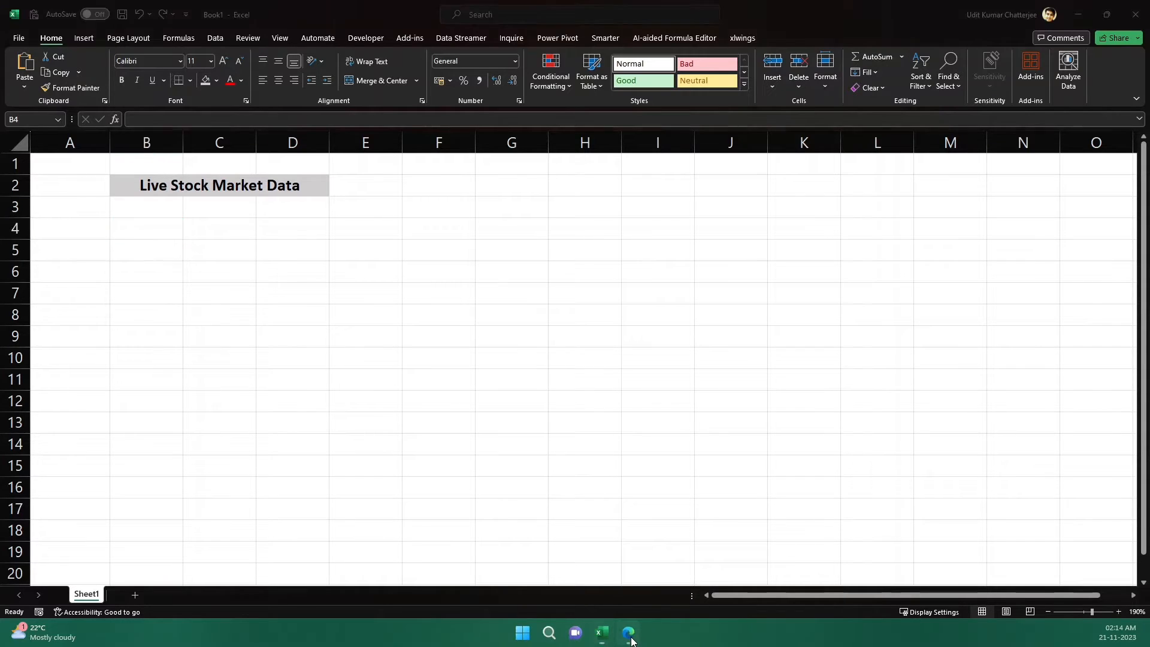
# Step: Ask ChatGPT for three Nifty50 and three S&P tickers as a table, then select the reply table
pyautogui.click(627, 632)
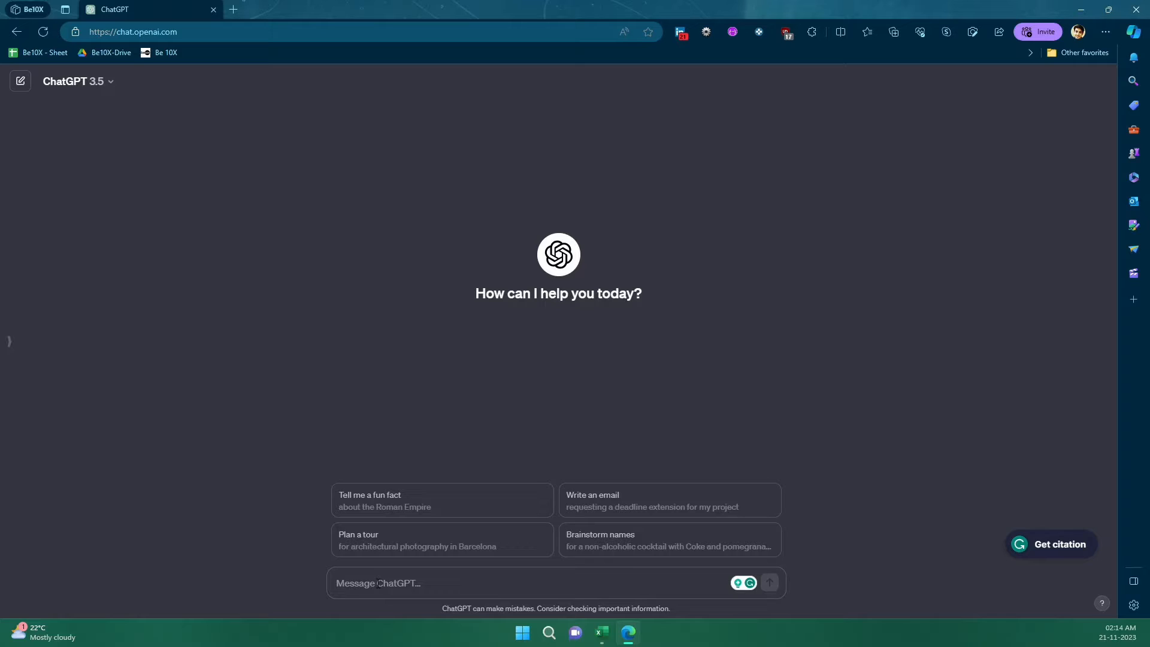
pyautogui.write('give me 3 well known Nifty50 tickers and  S&P stock tickers in a tabular format to paste in Excel sheet')
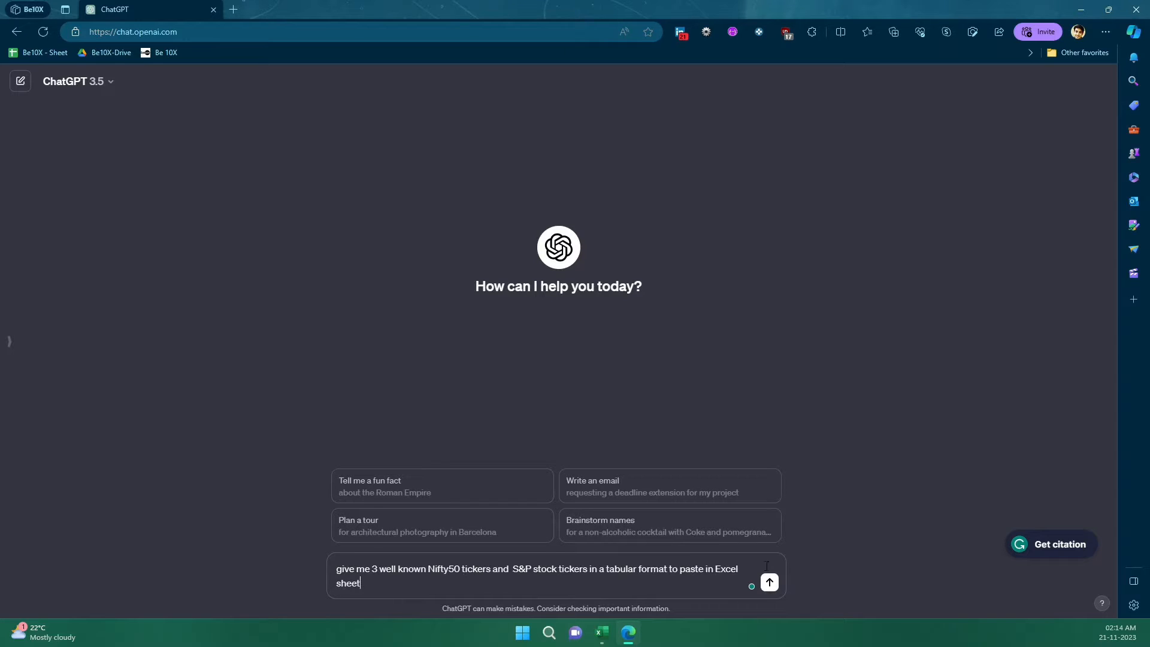
pyautogui.click(768, 582)
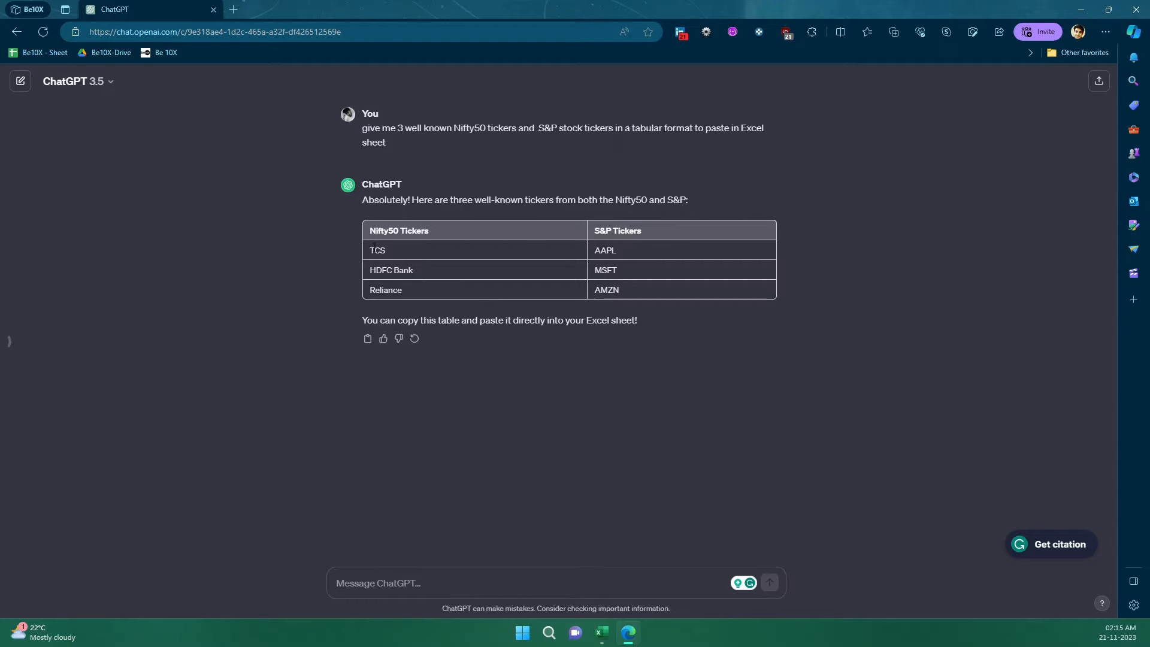
pyautogui.moveTo(372, 249); pyautogui.dragTo(616, 270)
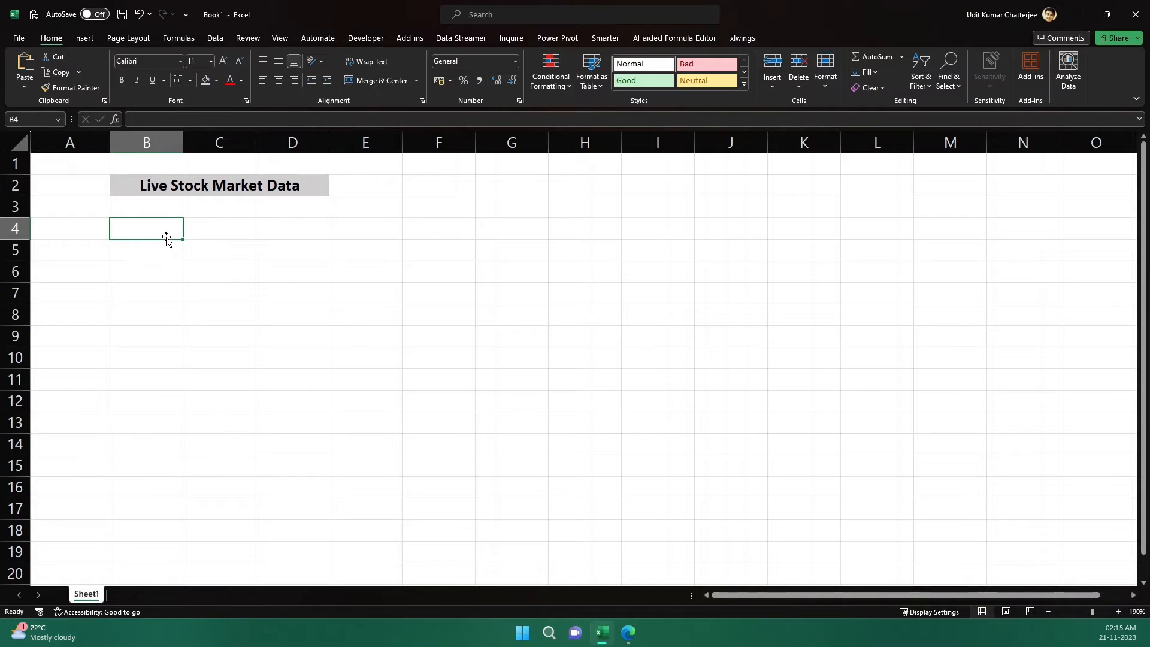
# Step: Paste the ticker table into B4 using Match Destination Formatting
pyautogui.press('ctrl+v')
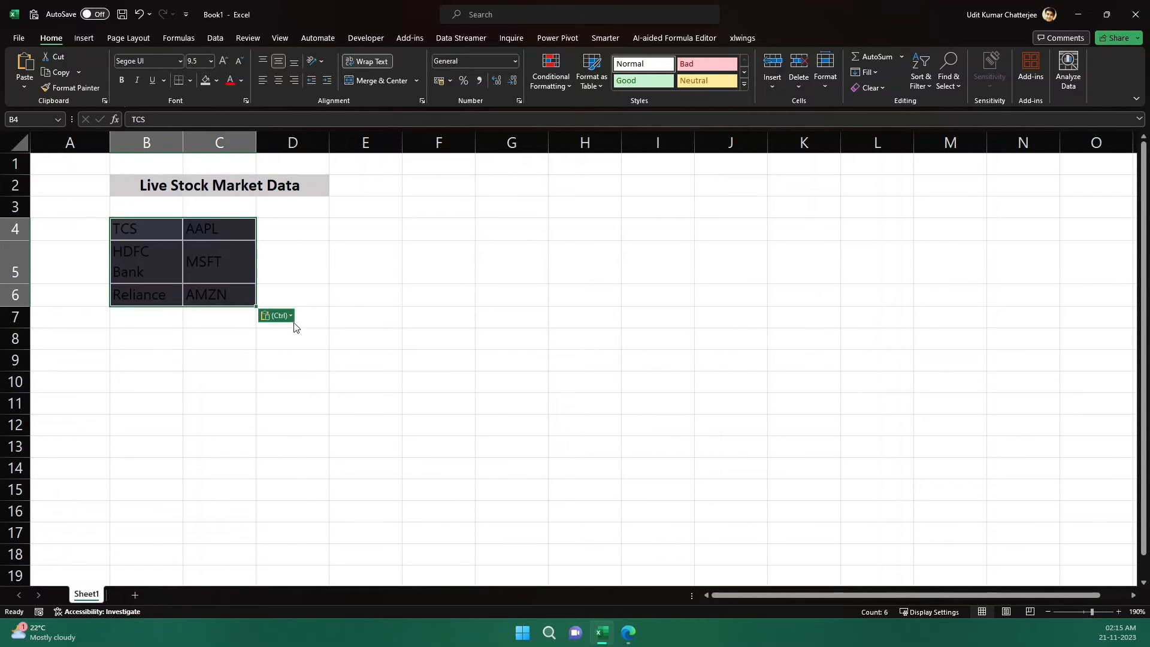
pyautogui.click(277, 316)
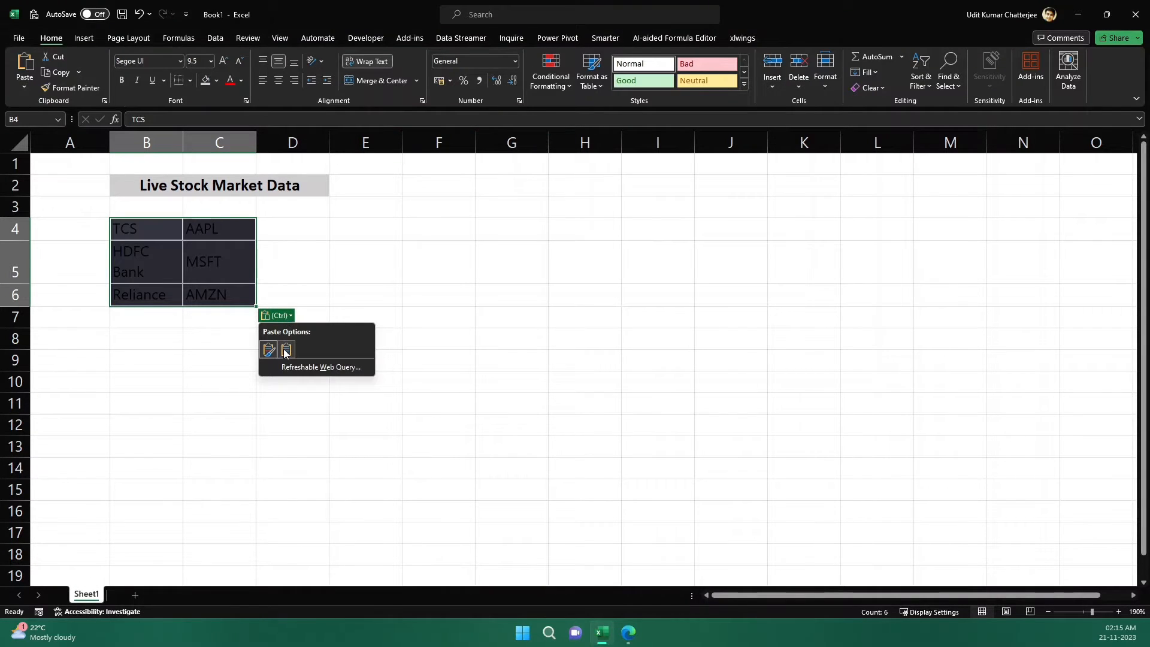
pyautogui.click(285, 349)
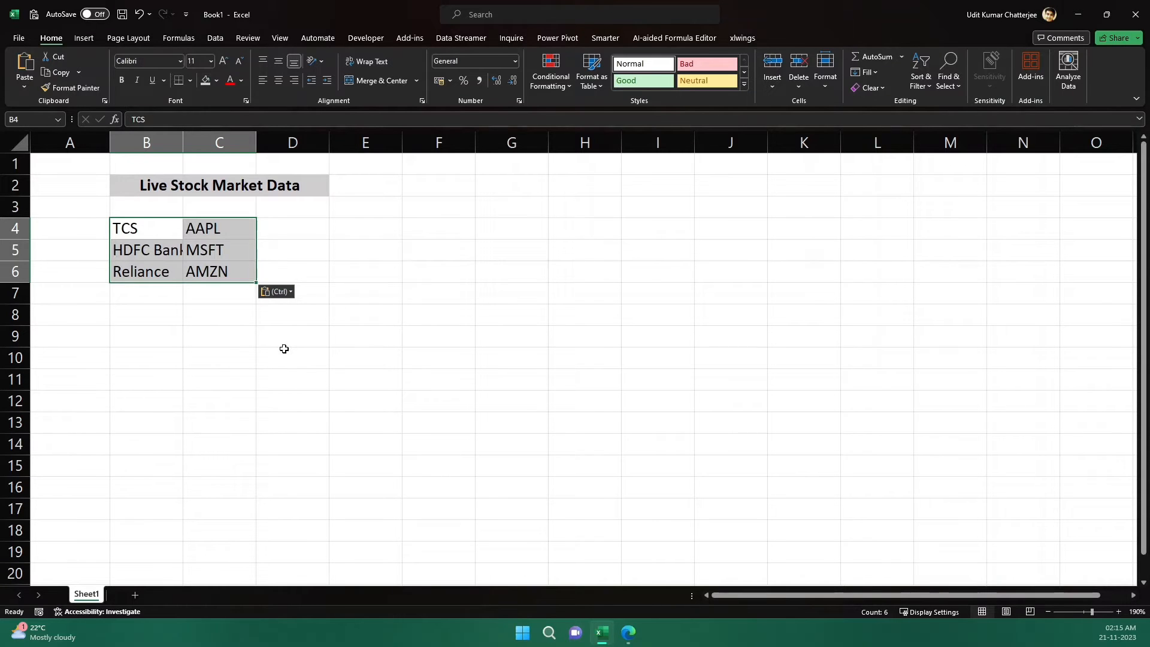
pyautogui.click(219, 336)
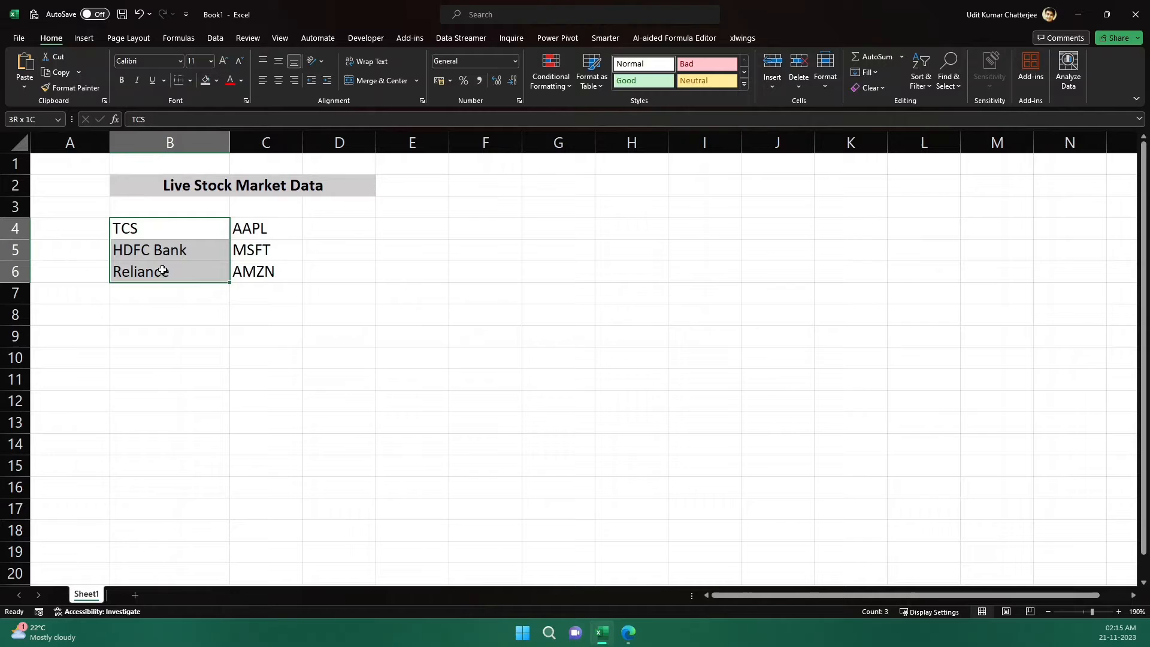
# Step: Move AAPL, MSFT and AMZN below Reliance in column B and add a bold 'Tickers' header
pyautogui.click(265, 229)
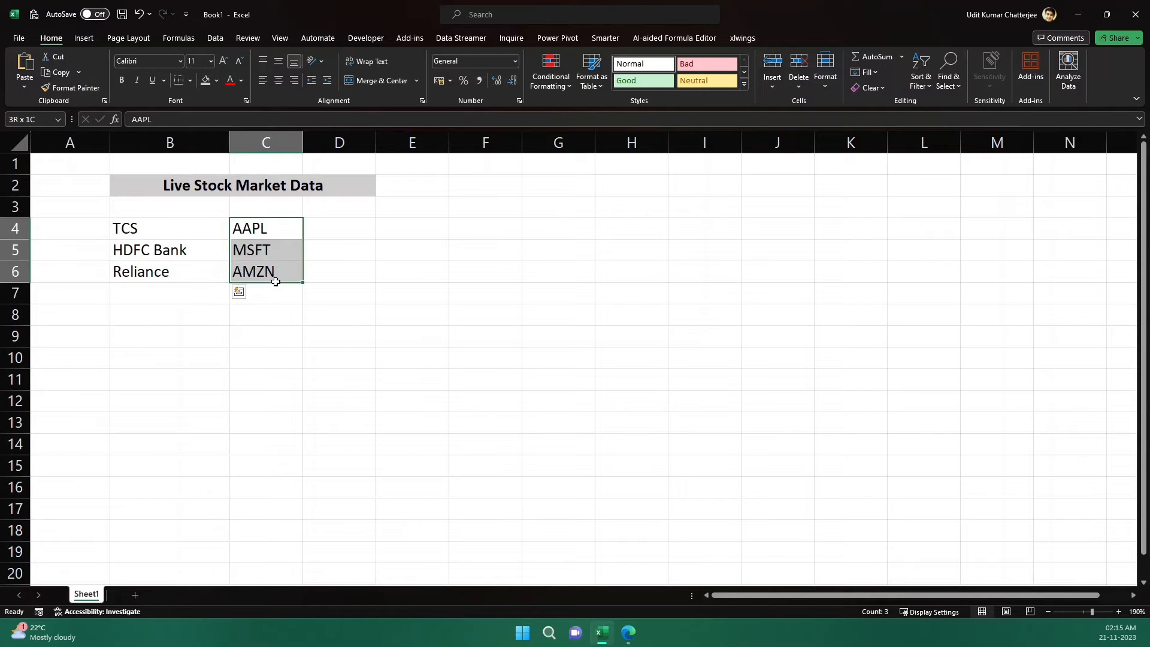
pyautogui.click(412, 271)
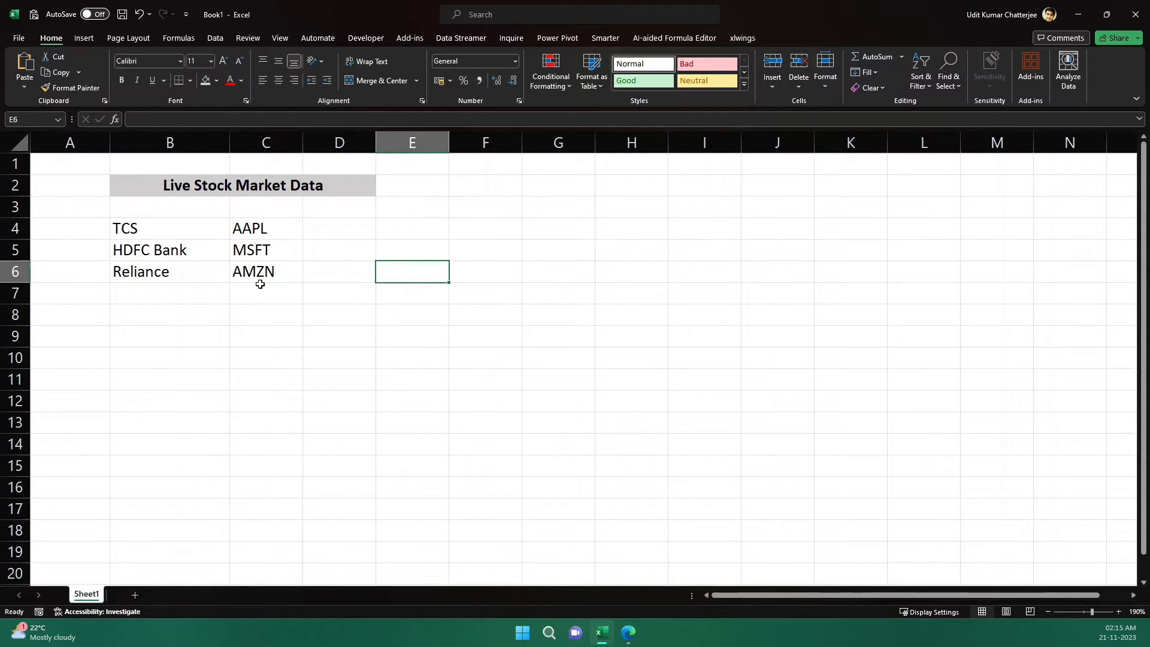
pyautogui.moveTo(265, 228); pyautogui.dragTo(265, 271)
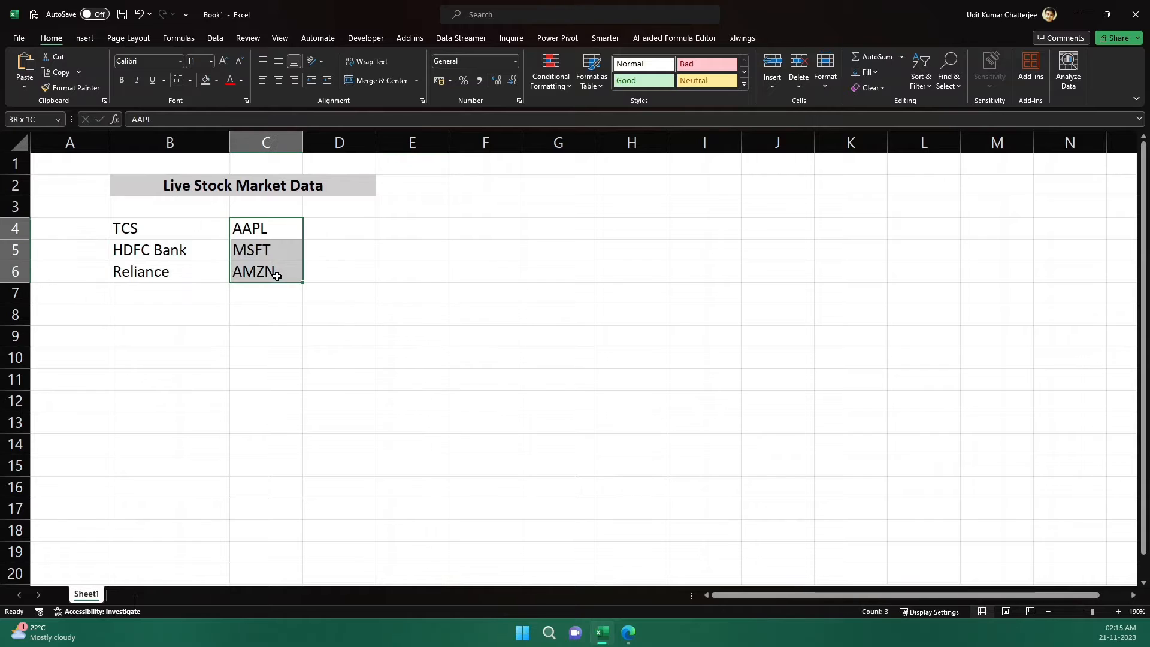
pyautogui.moveTo(266, 271); pyautogui.dragTo(170, 336)
pyautogui.write('T')
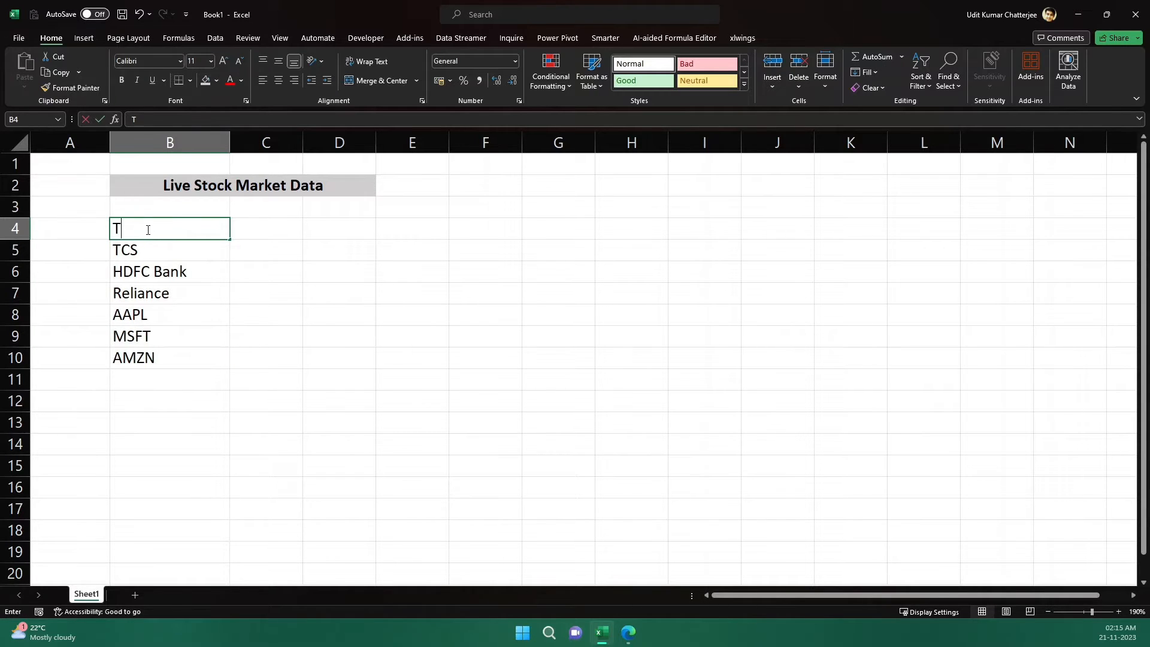
pyautogui.write('ickers')
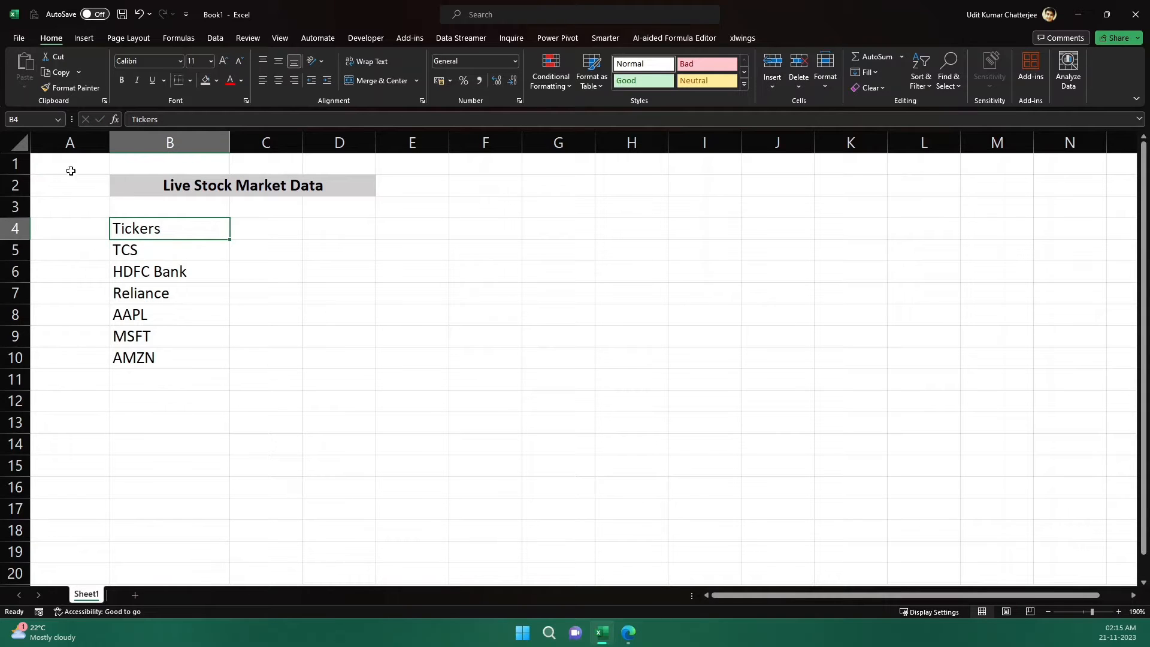
pyautogui.click(169, 293)
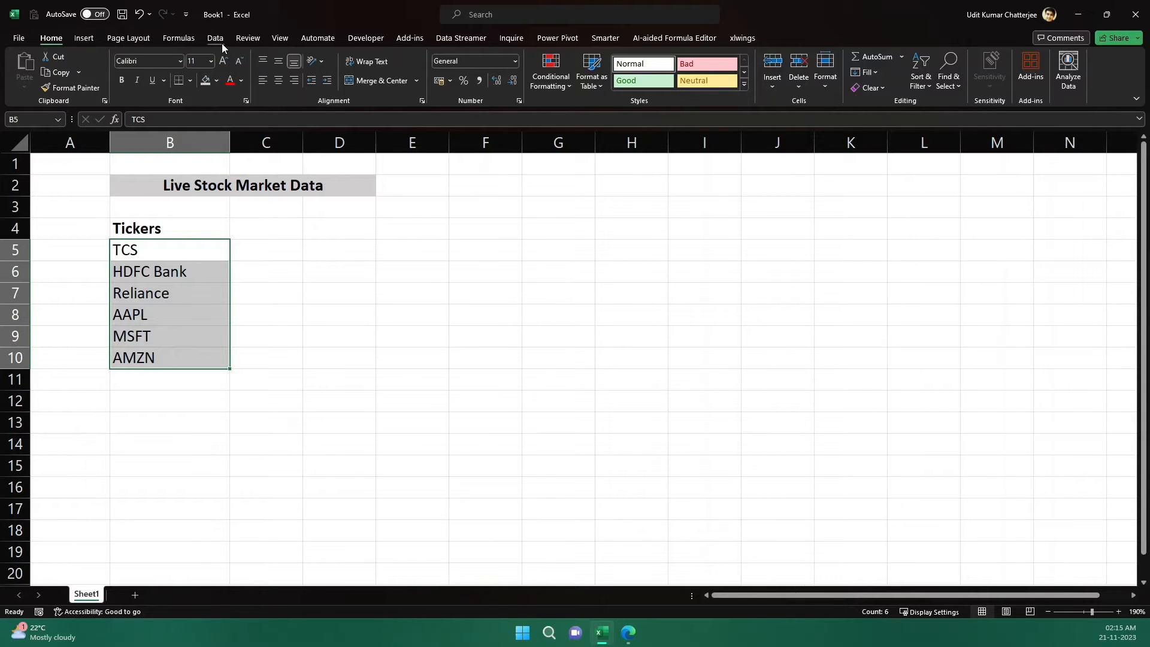
# Step: Convert the six tickers to the Stocks data type and check the converted cells
pyautogui.click(215, 37)
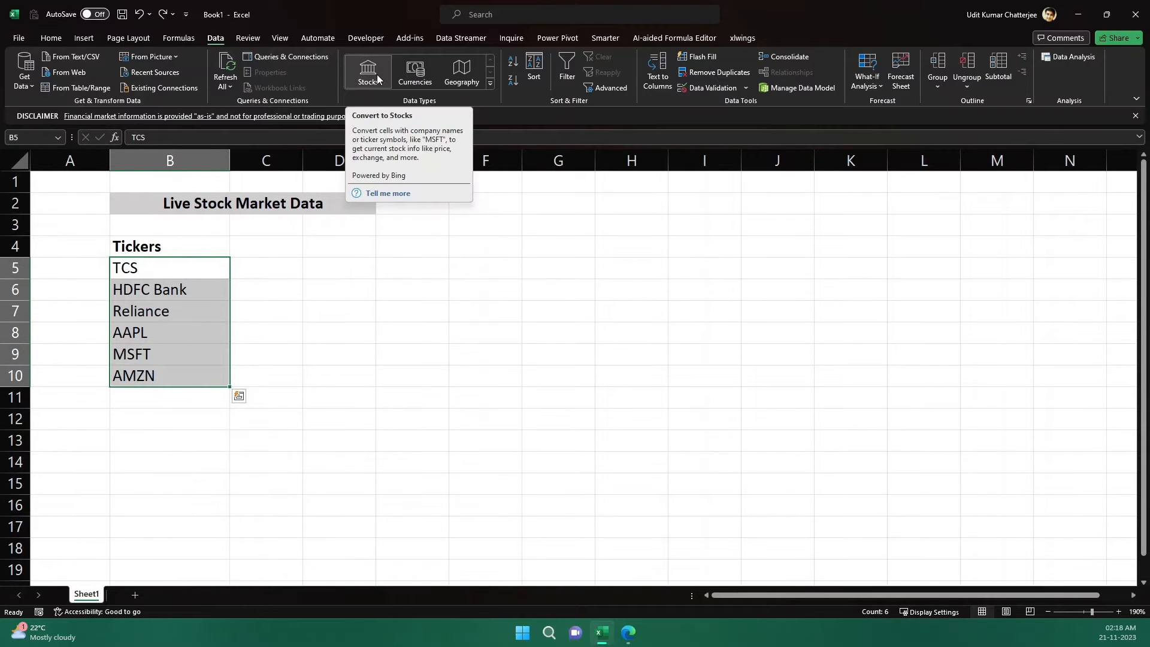
pyautogui.click(367, 70)
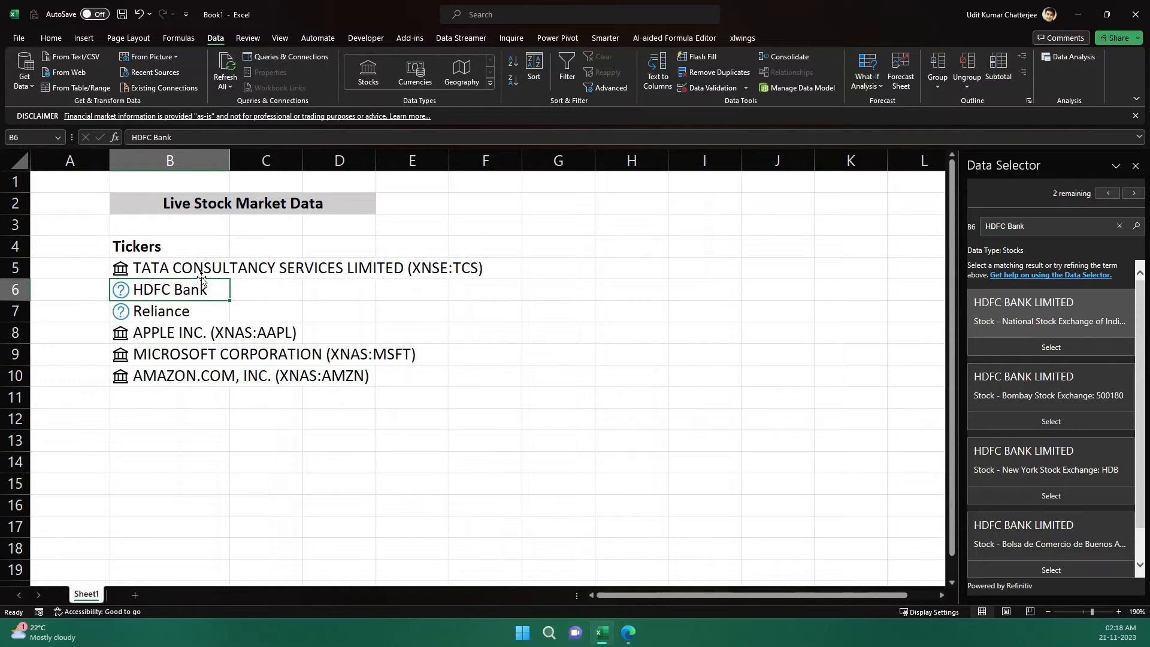
pyautogui.click(170, 267)
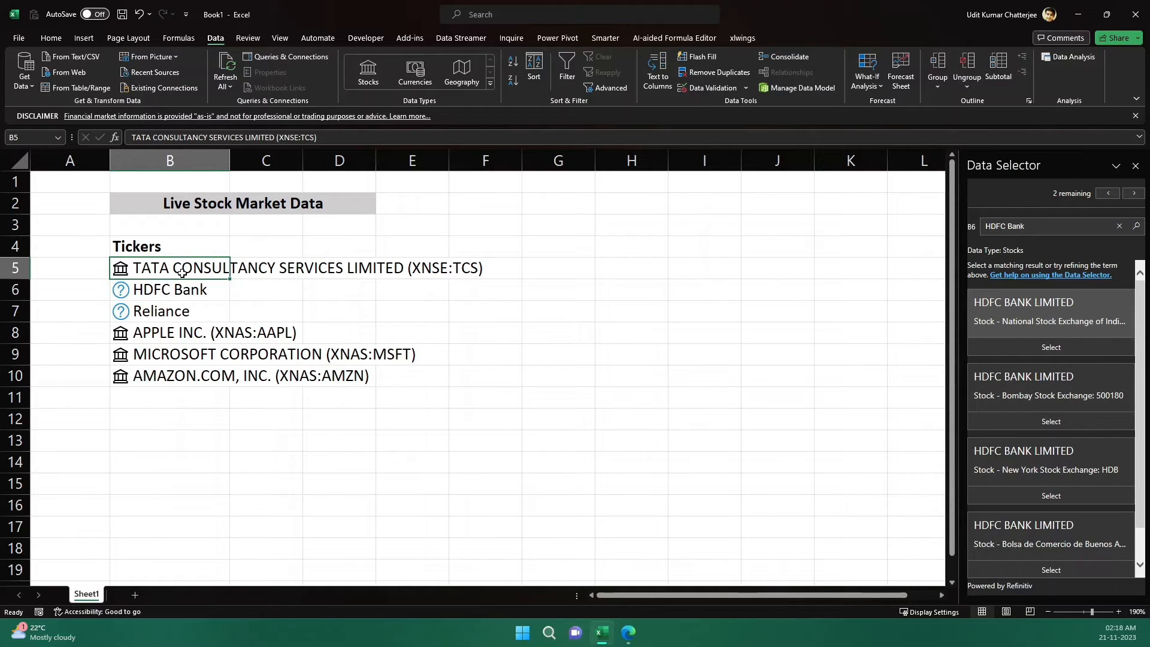
pyautogui.click(1138, 165)
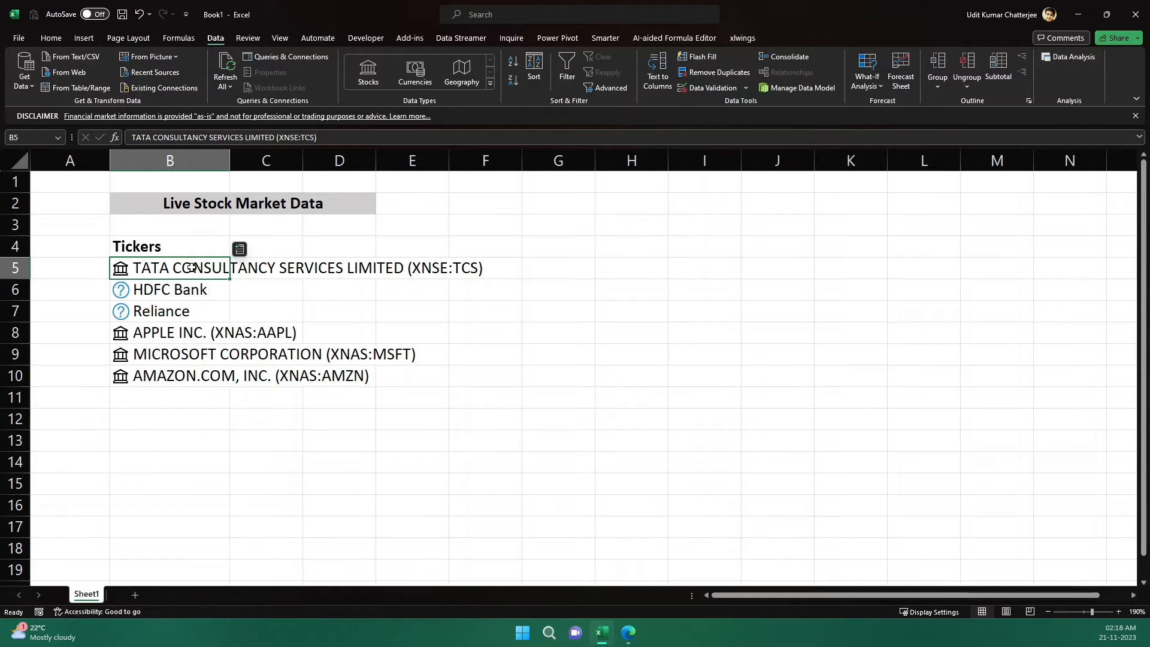
pyautogui.moveTo(426, 274)
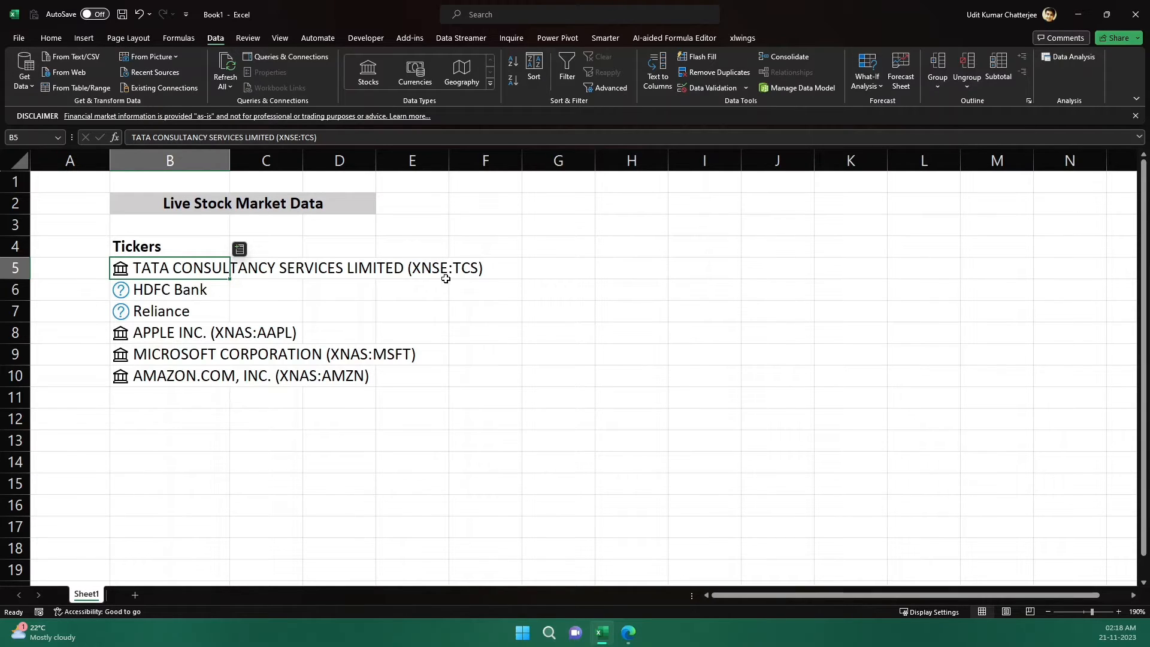
pyautogui.moveTo(445, 271)
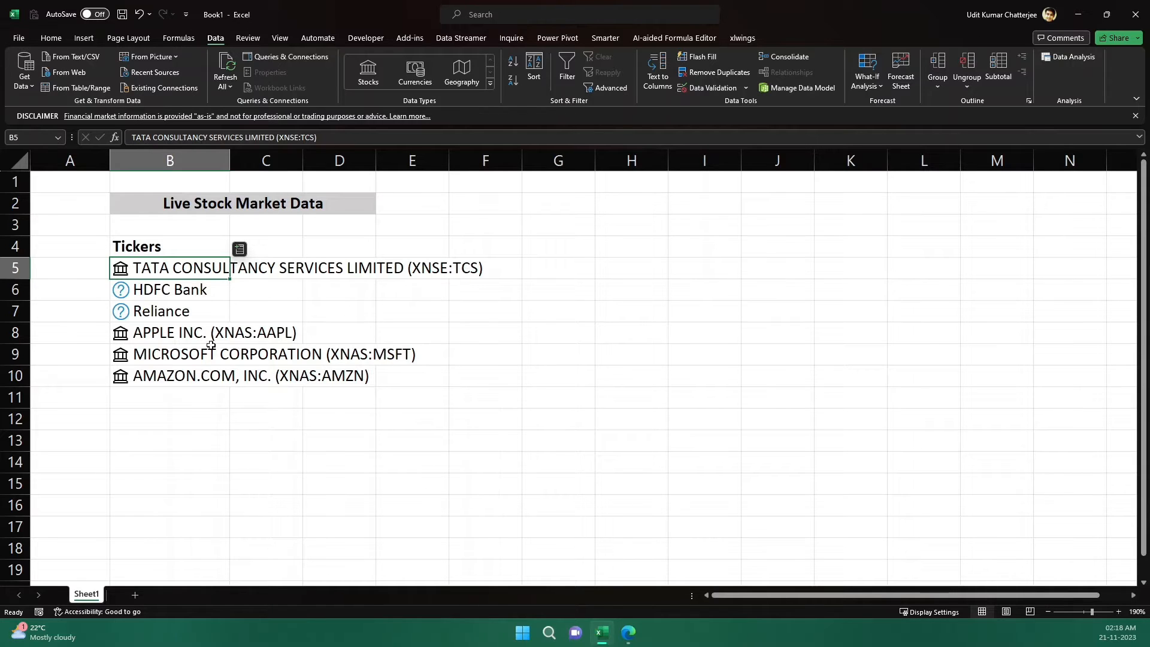
pyautogui.click(170, 353)
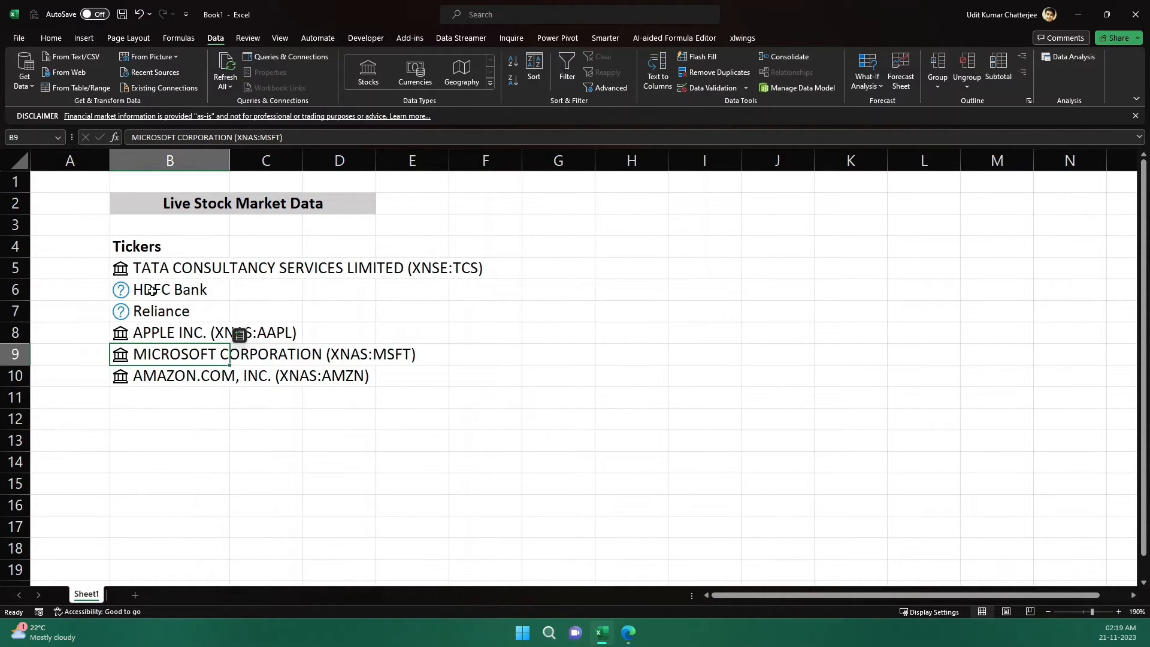
# Step: Link HDFC Bank and Reliance to their National Stock Exchange of India listings
pyautogui.click(169, 289)
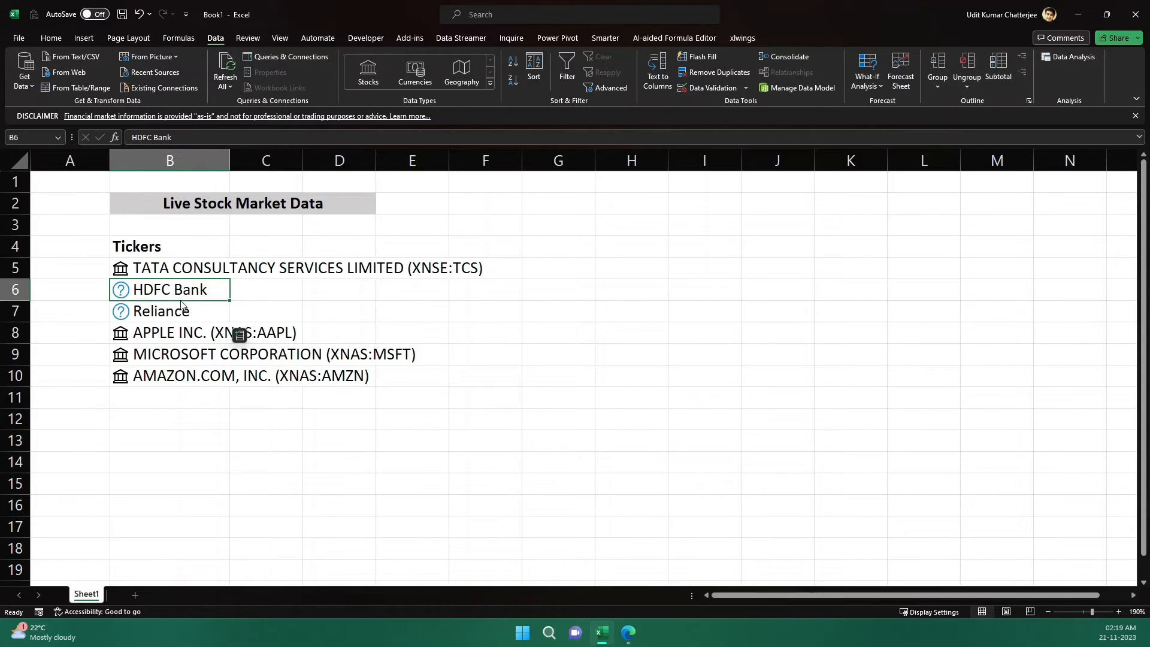
pyautogui.click(120, 291)
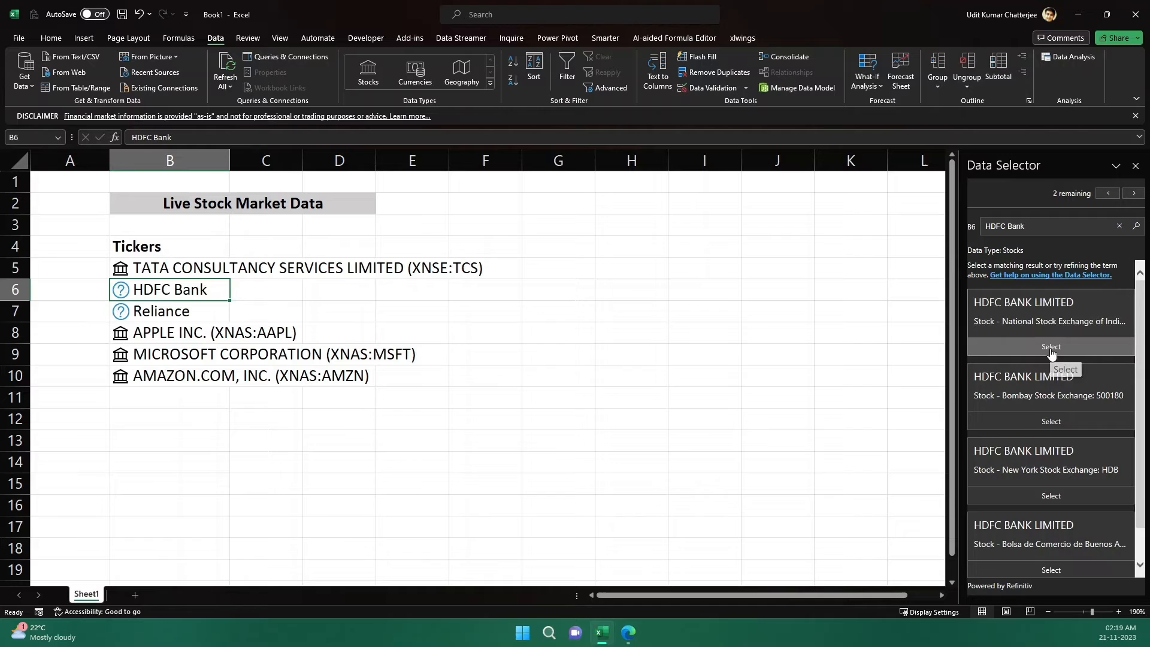
pyautogui.click(1050, 346)
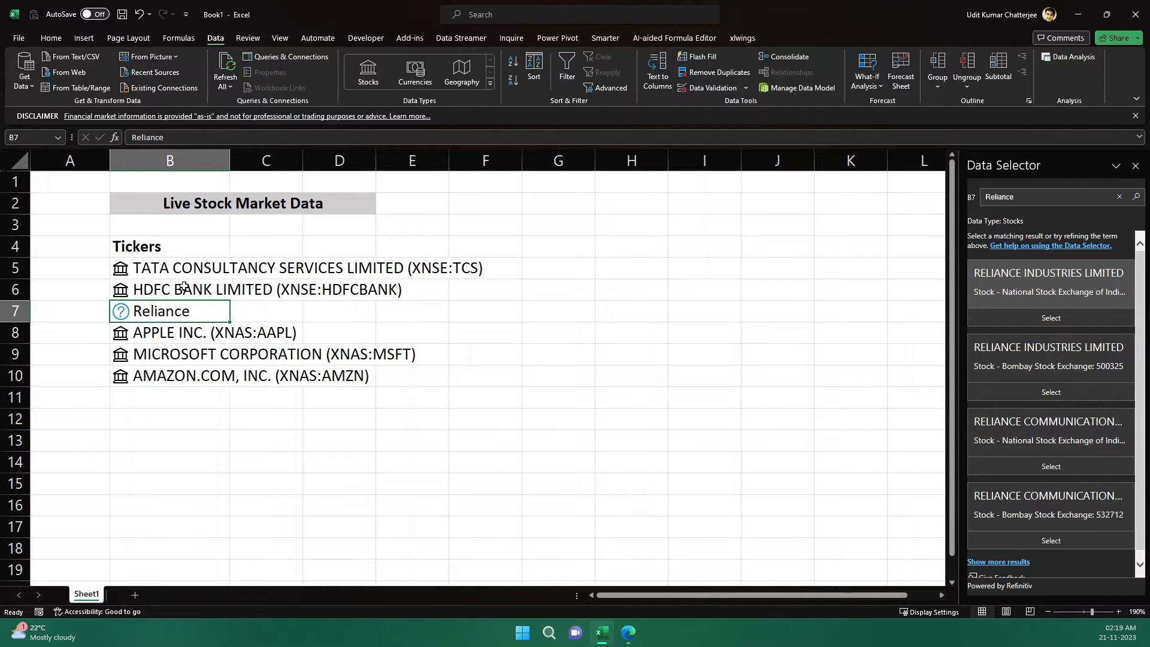
pyautogui.moveTo(1048, 284)
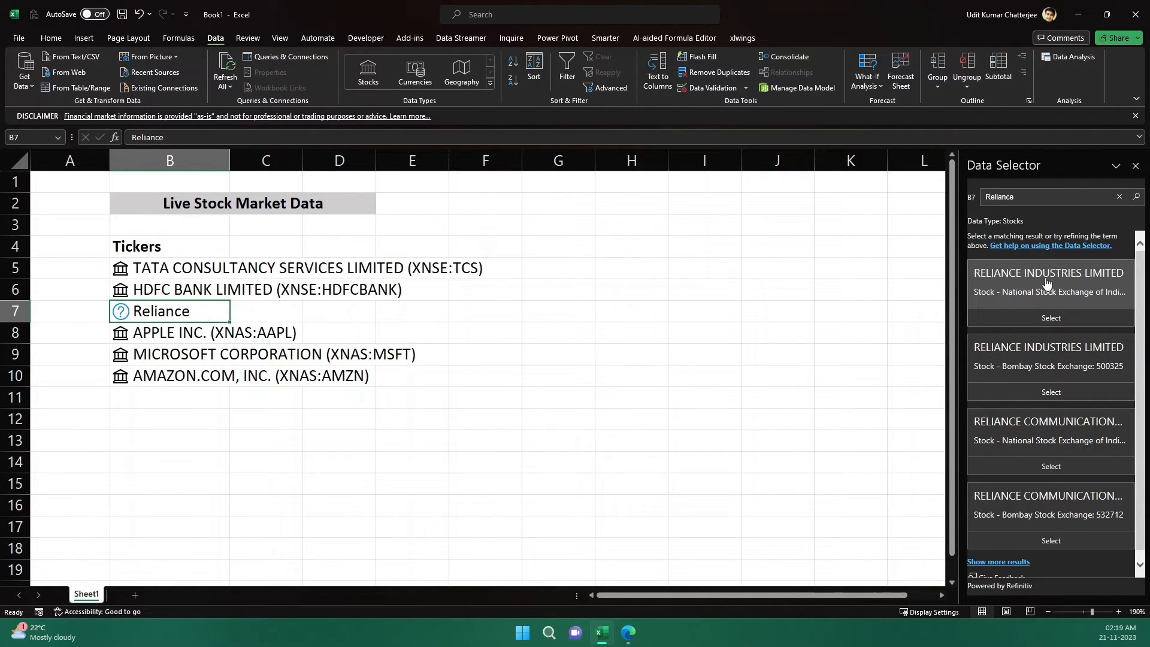
pyautogui.moveTo(1035, 305)
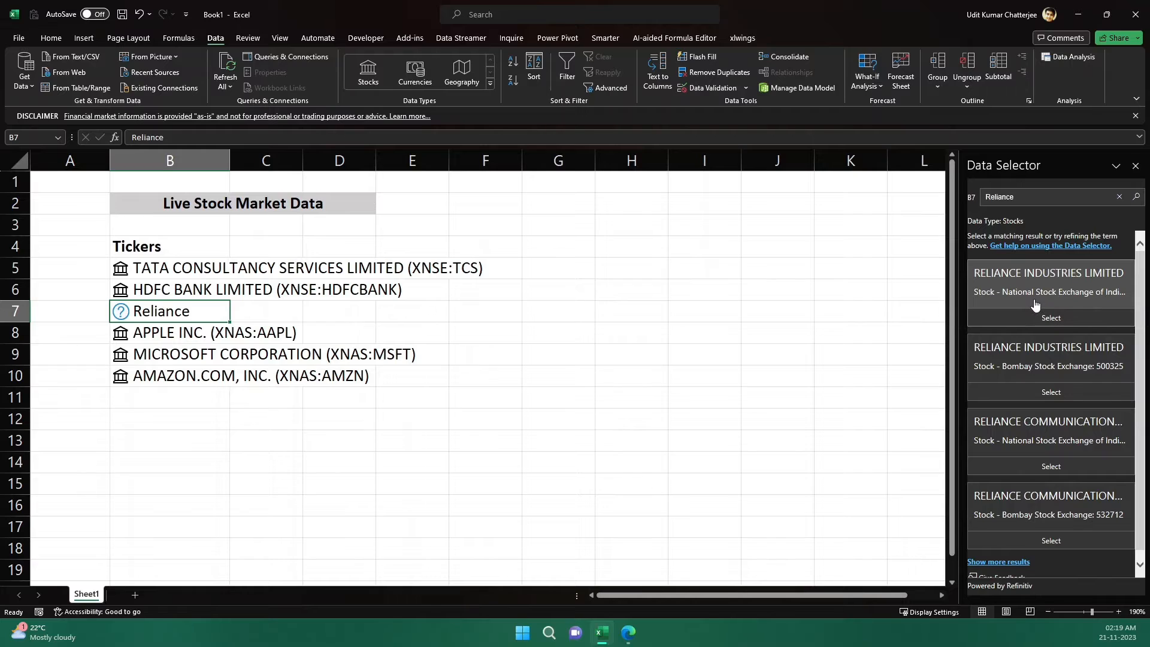
pyautogui.moveTo(1049, 292)
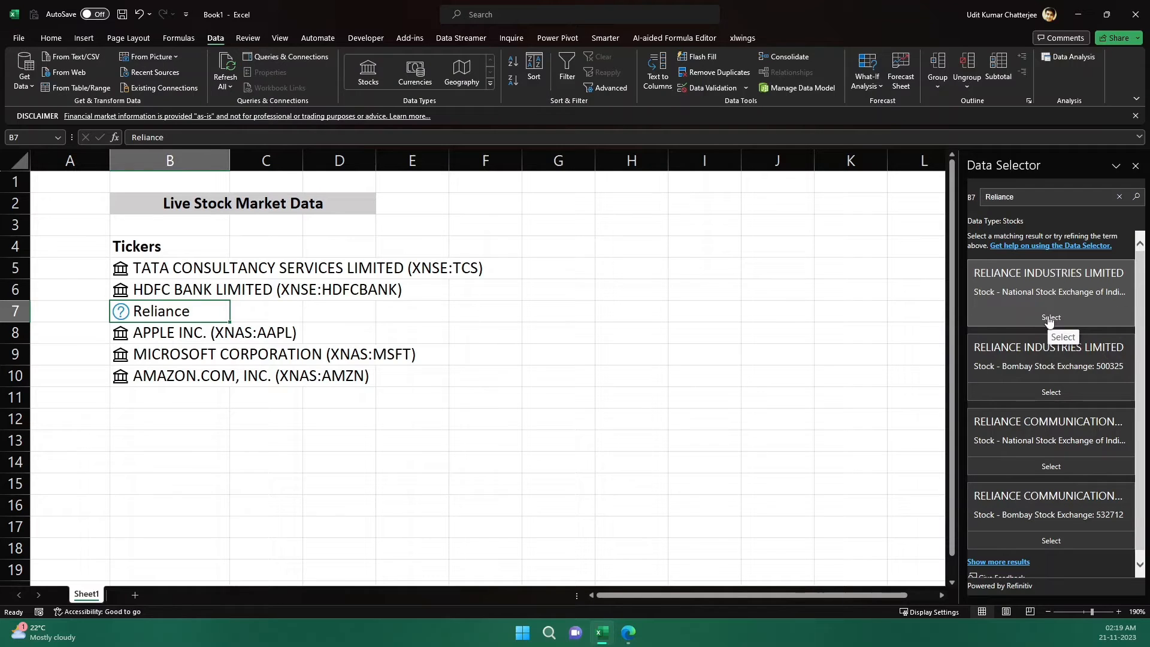
pyautogui.click(1050, 317)
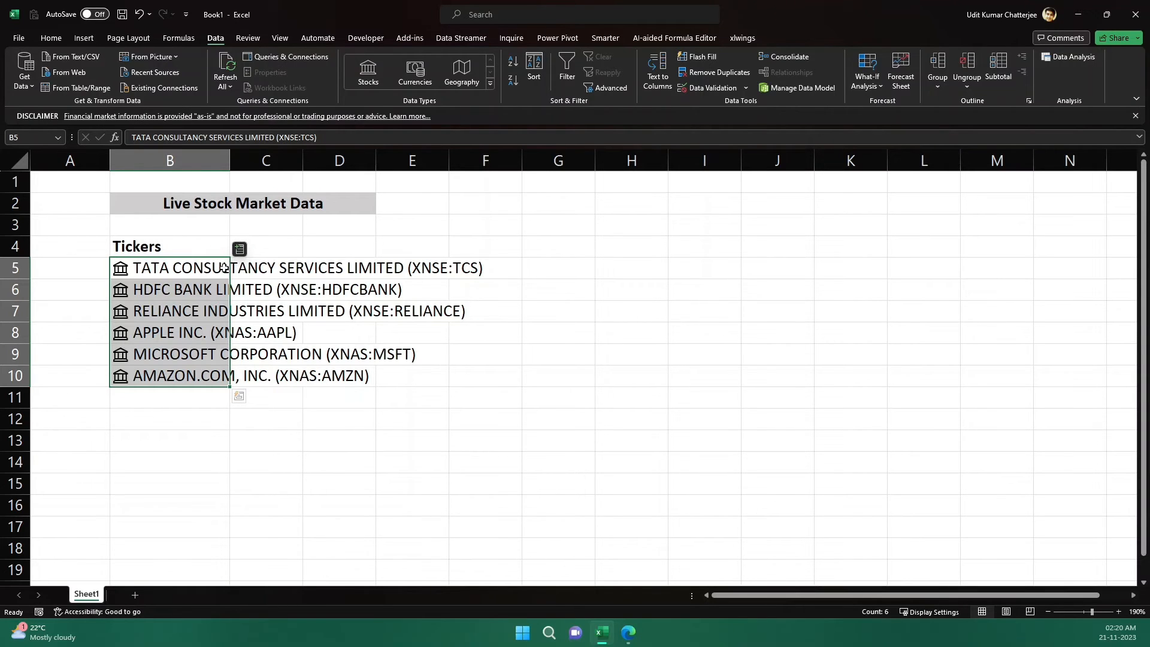
# Step: Insert 52 week high and 52 week low fields, then widen column D
pyautogui.click(239, 248)
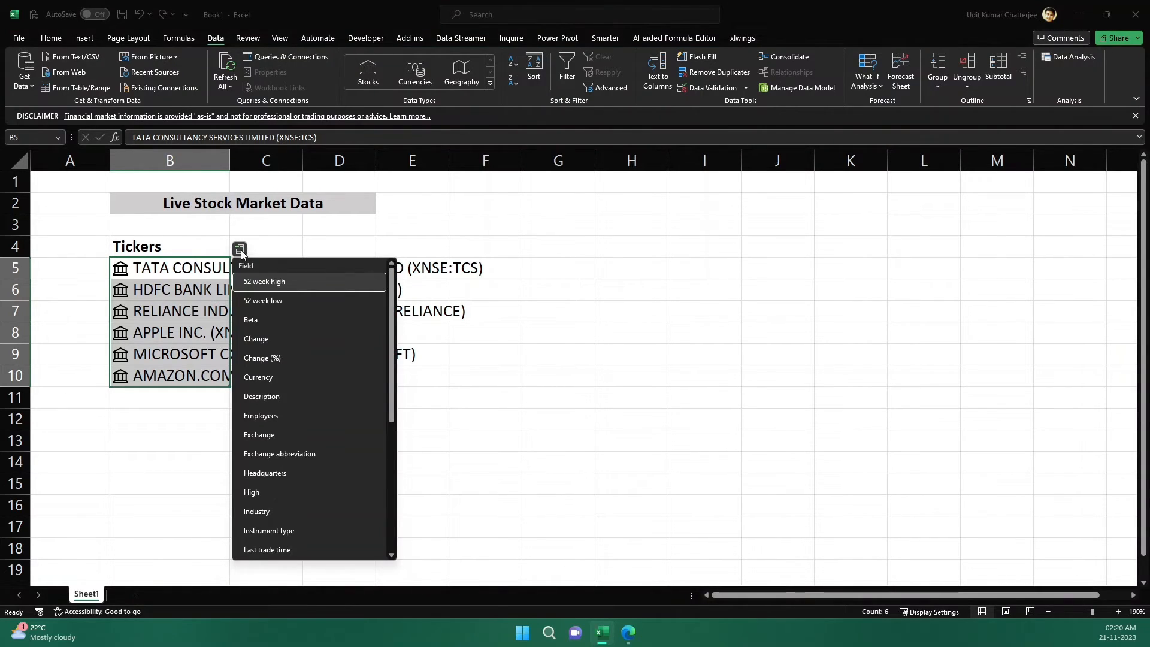
pyautogui.moveTo(259, 284)
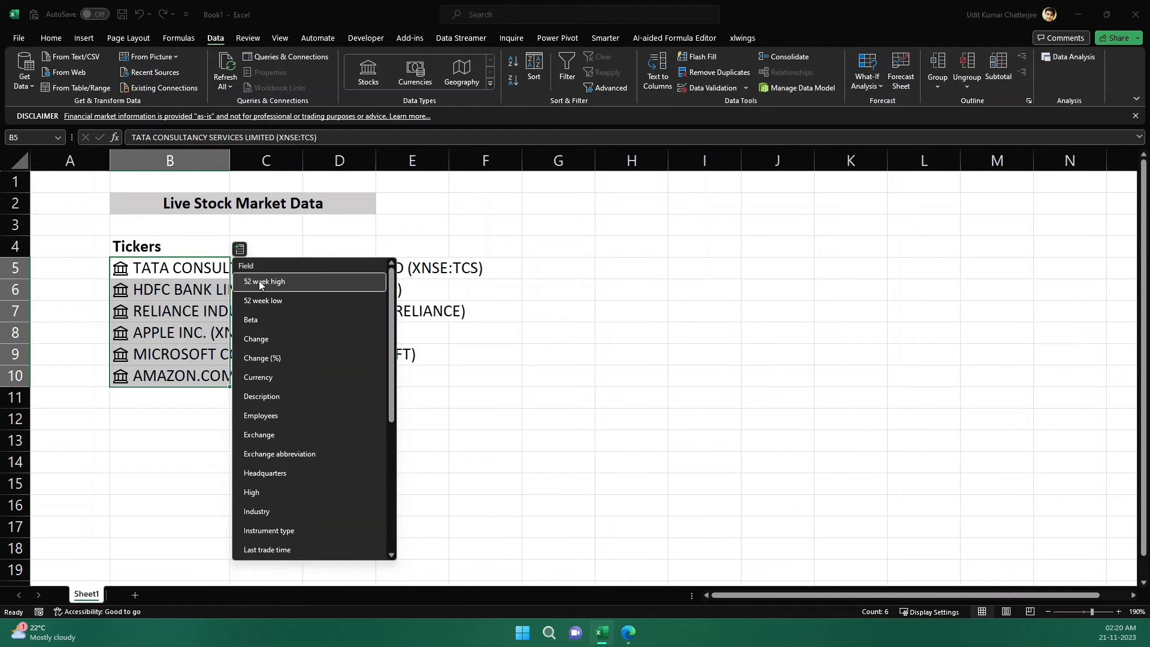
pyautogui.moveTo(272, 434)
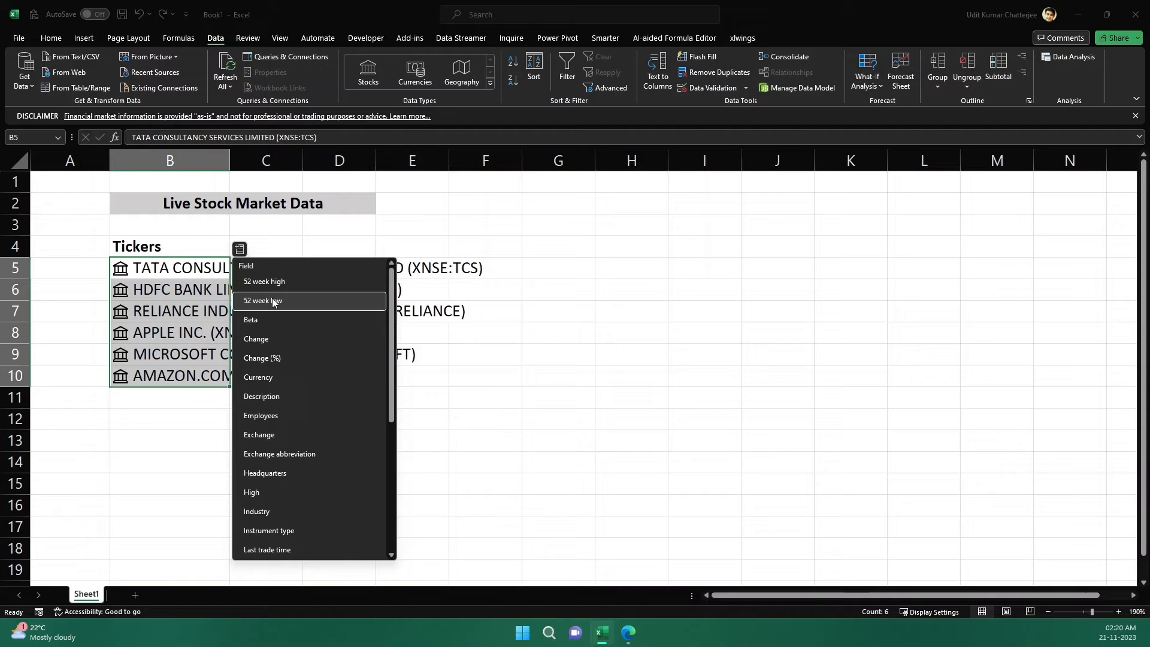
pyautogui.scroll(-3)
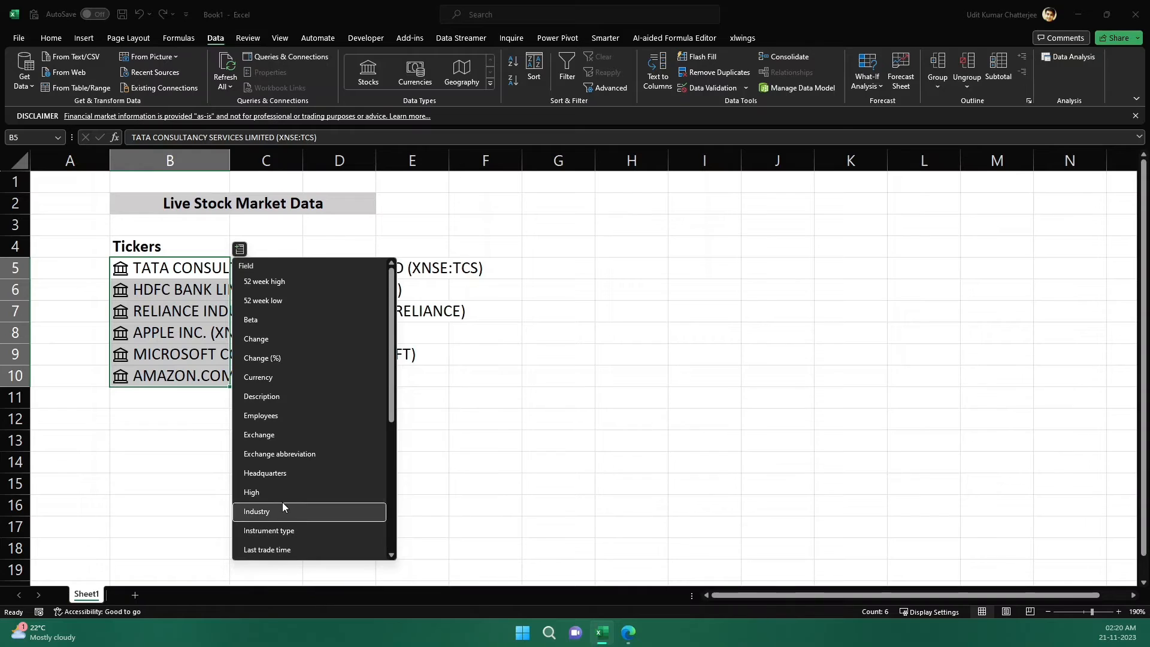
pyautogui.moveTo(282, 492)
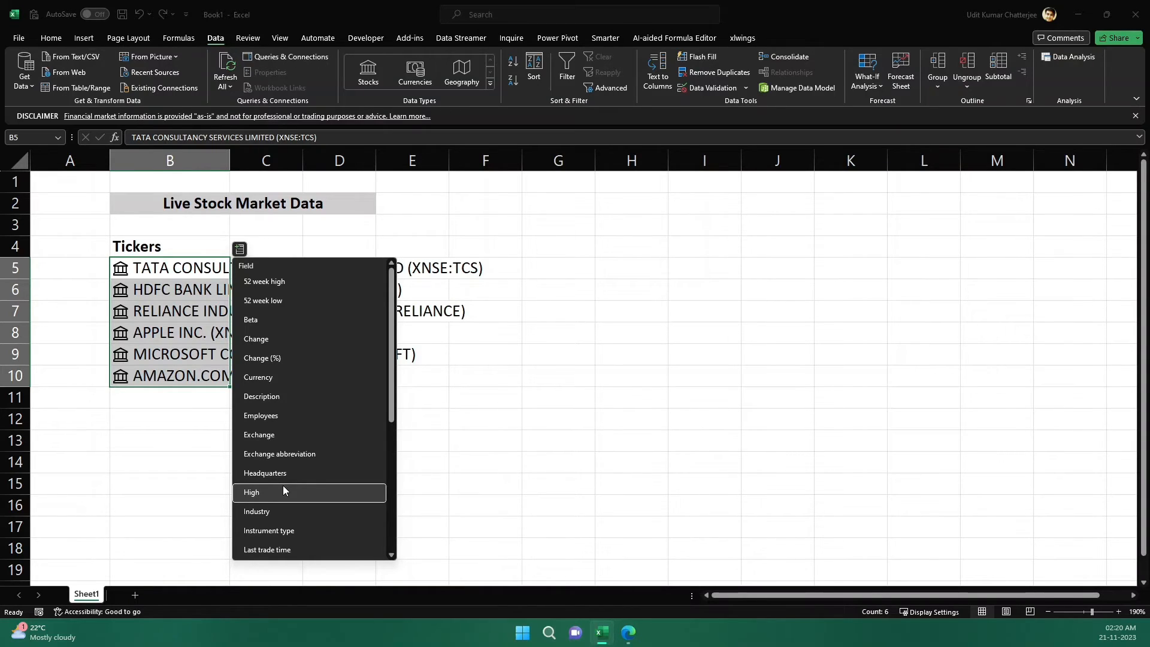
pyautogui.moveTo(279, 281)
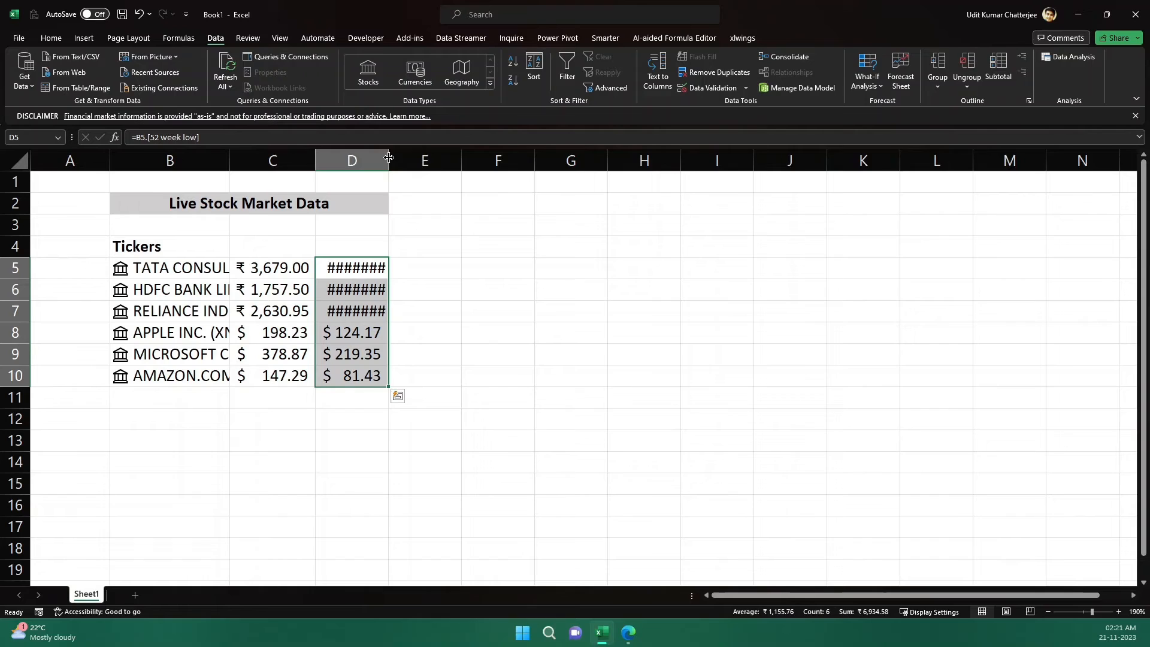
pyautogui.moveTo(388, 160); pyautogui.dragTo(401, 160)
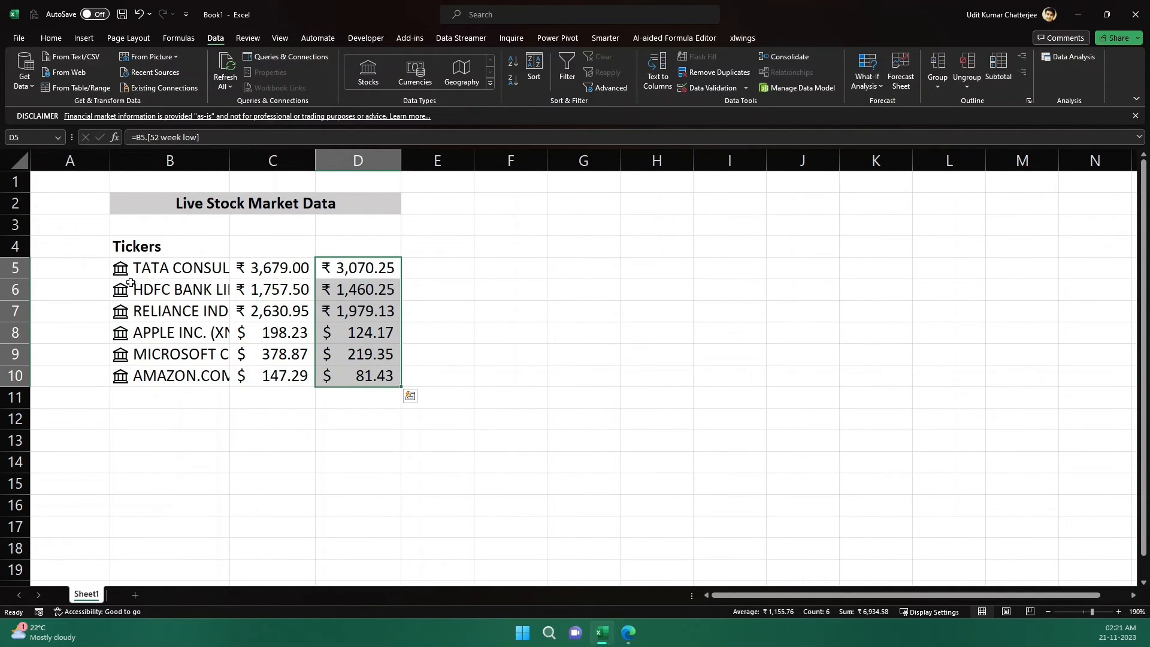
pyautogui.moveTo(124, 282)
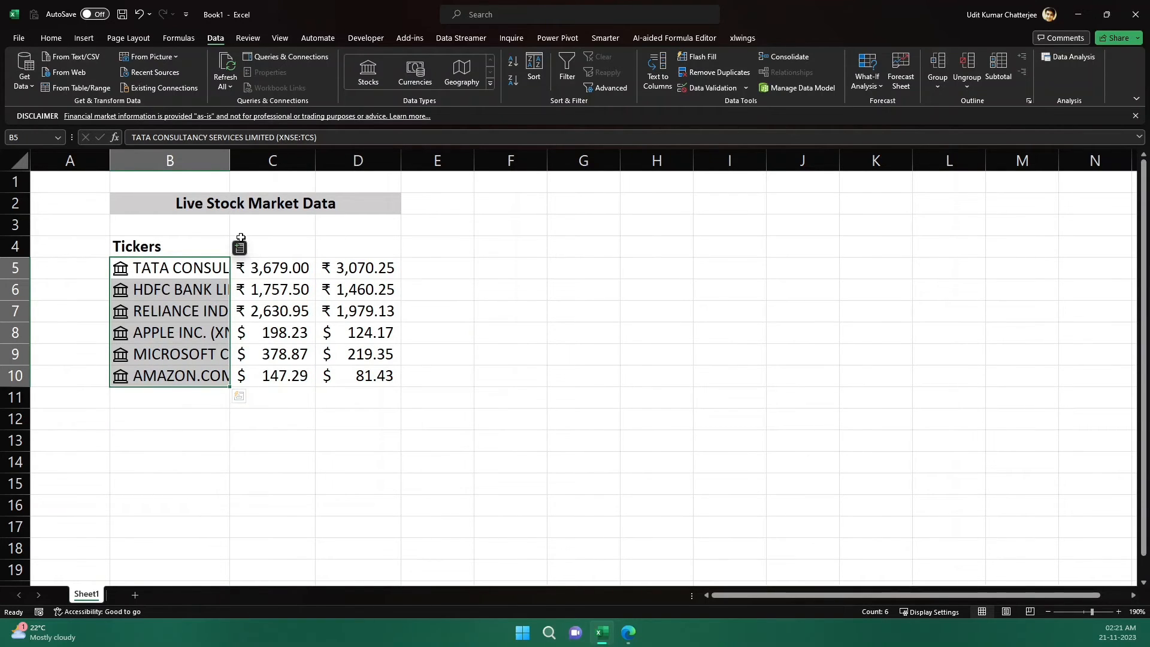
# Step: Insert Beta, Change, Change (%) and one more numeric field into columns E to H
pyautogui.click(239, 247)
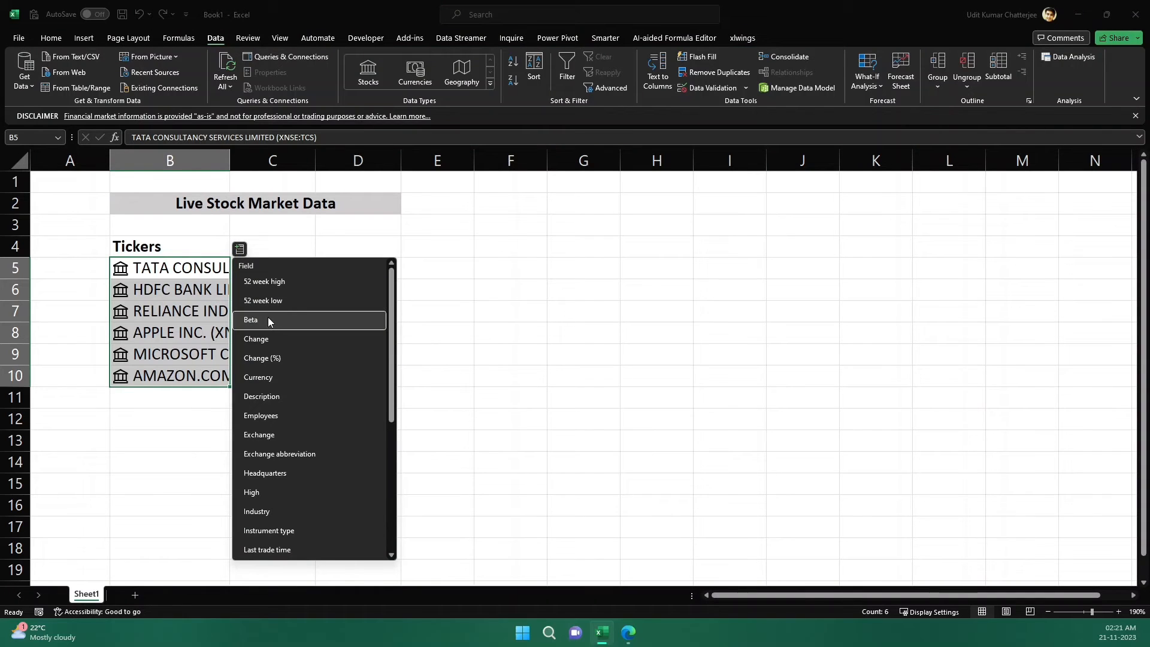
pyautogui.click(251, 320)
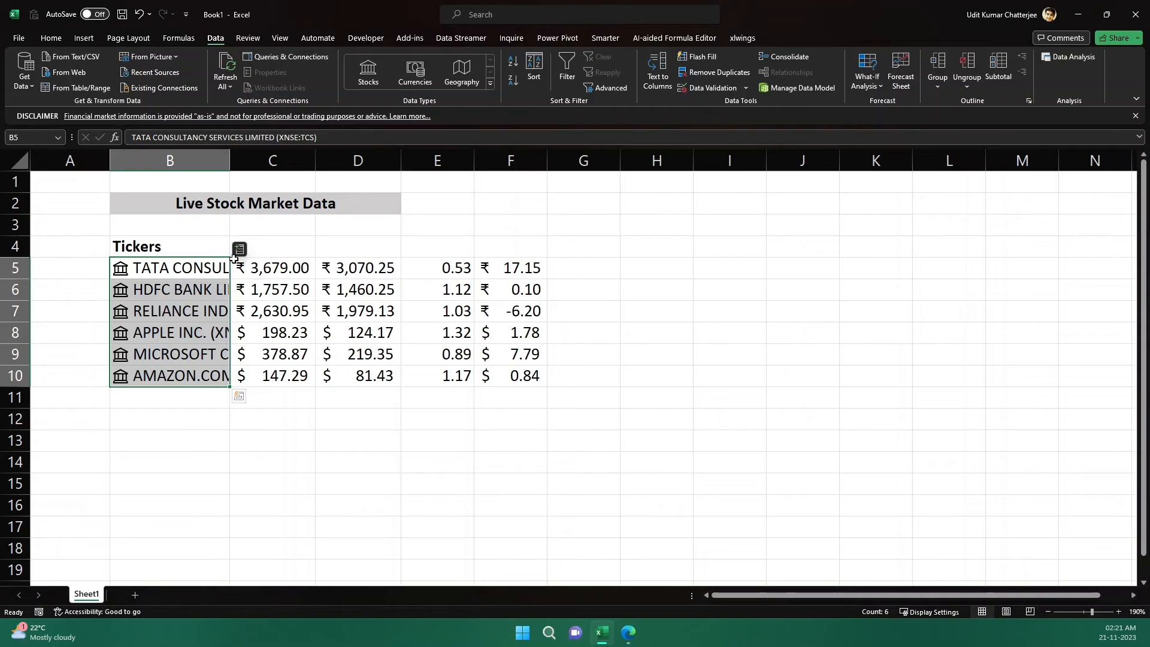
pyautogui.click(239, 249)
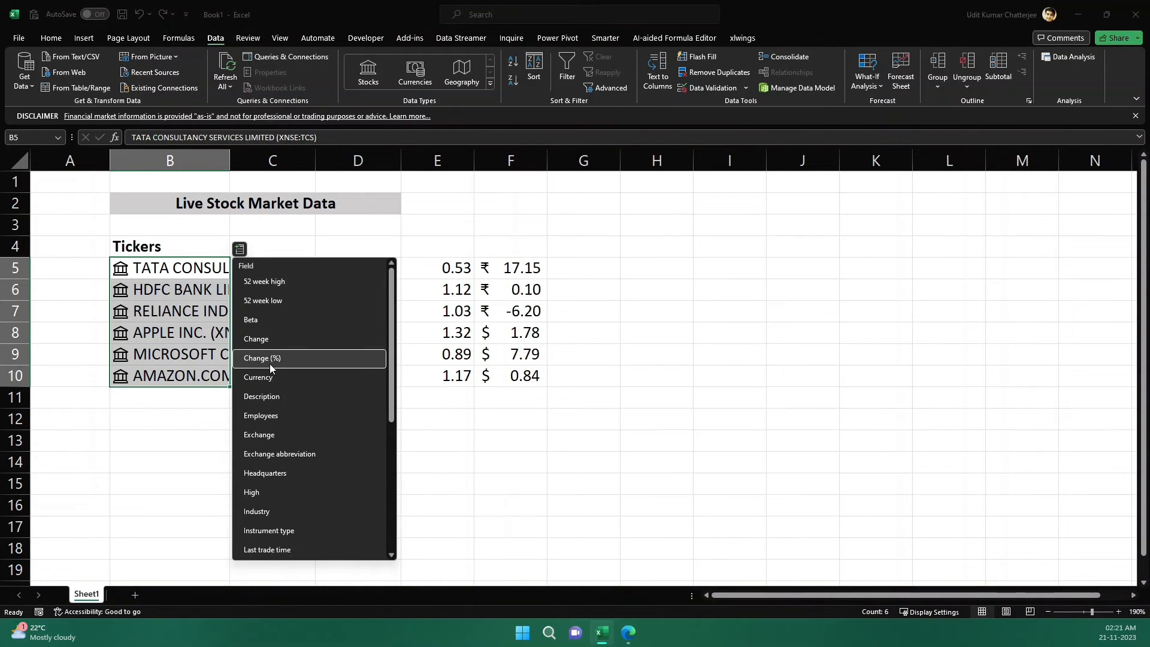
pyautogui.click(262, 358)
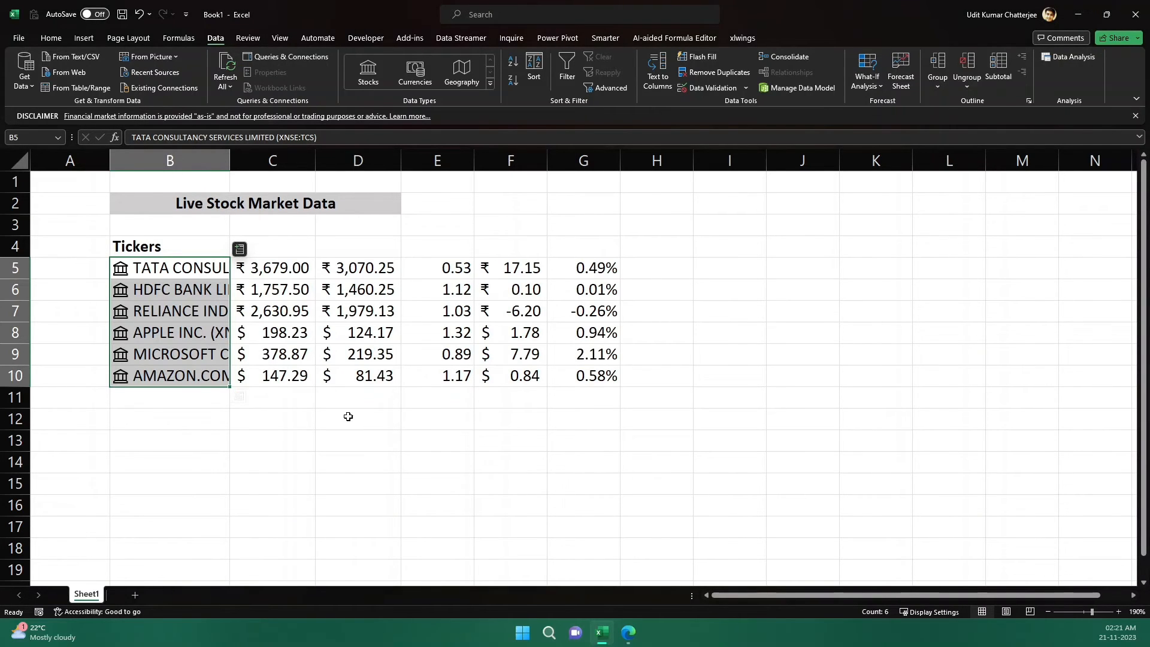
pyautogui.click(239, 249)
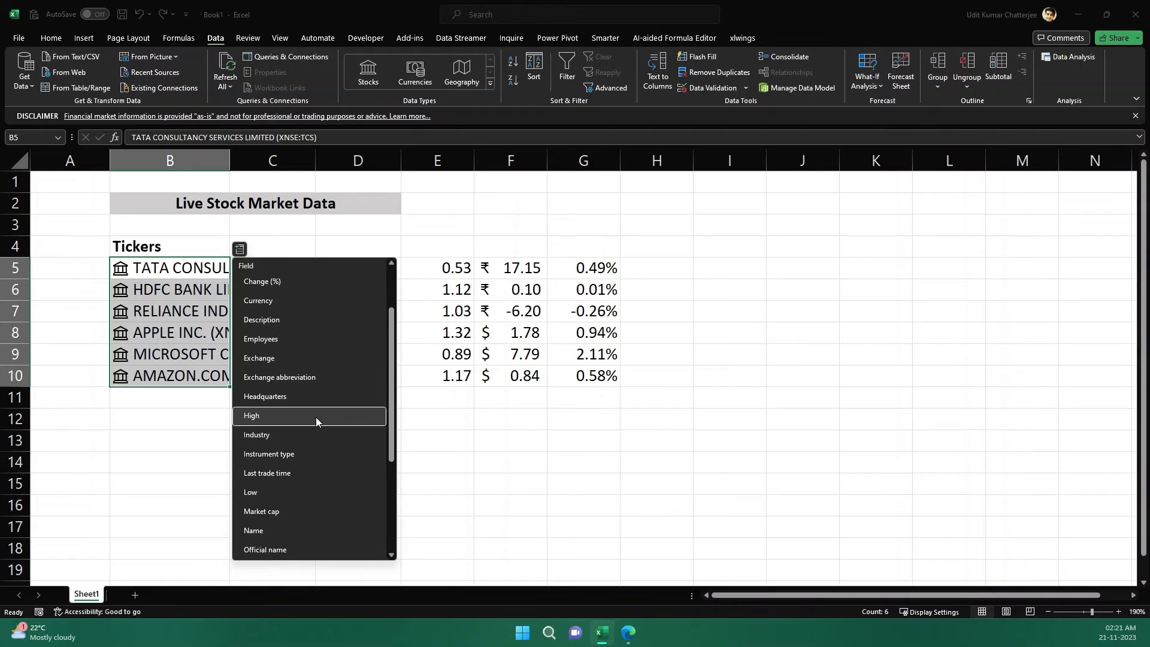
pyautogui.scroll(-3)
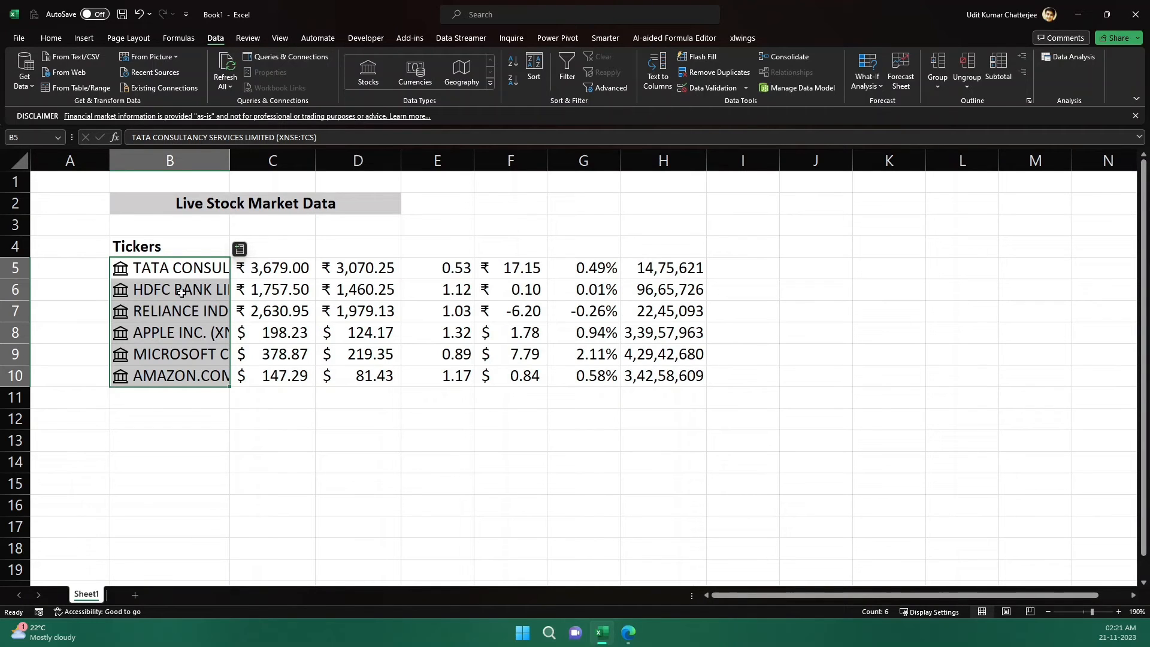
pyautogui.click(169, 246)
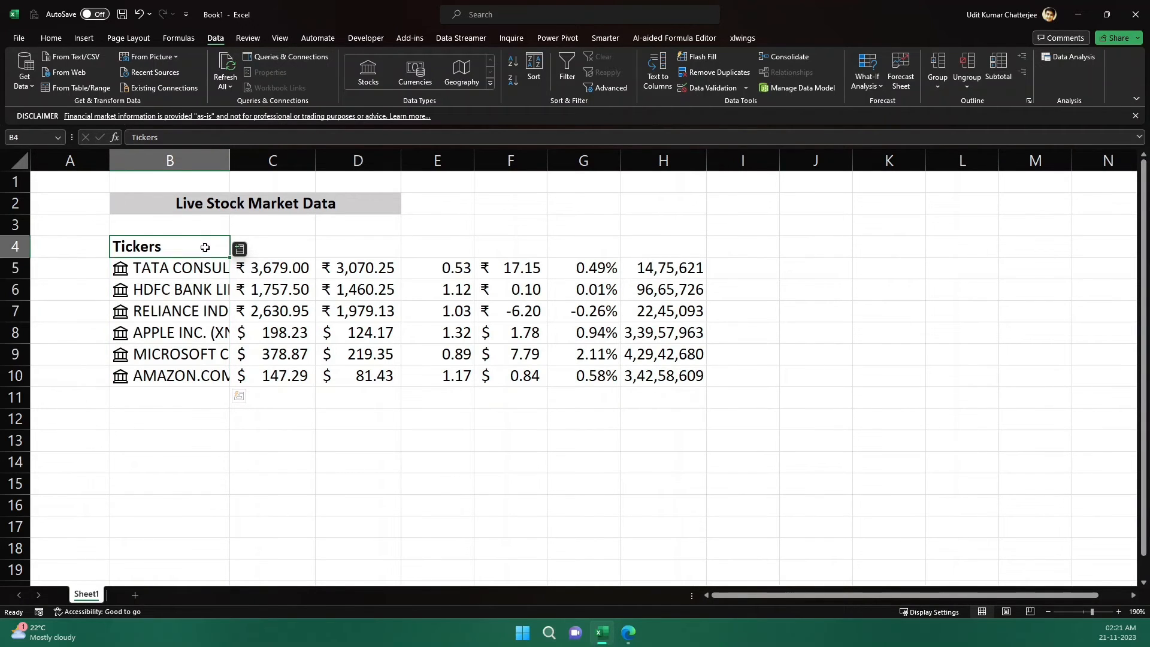
# Step: Select B4:B10 and insert each stock's Industry into column I
pyautogui.moveTo(170, 246); pyautogui.dragTo(169, 374)
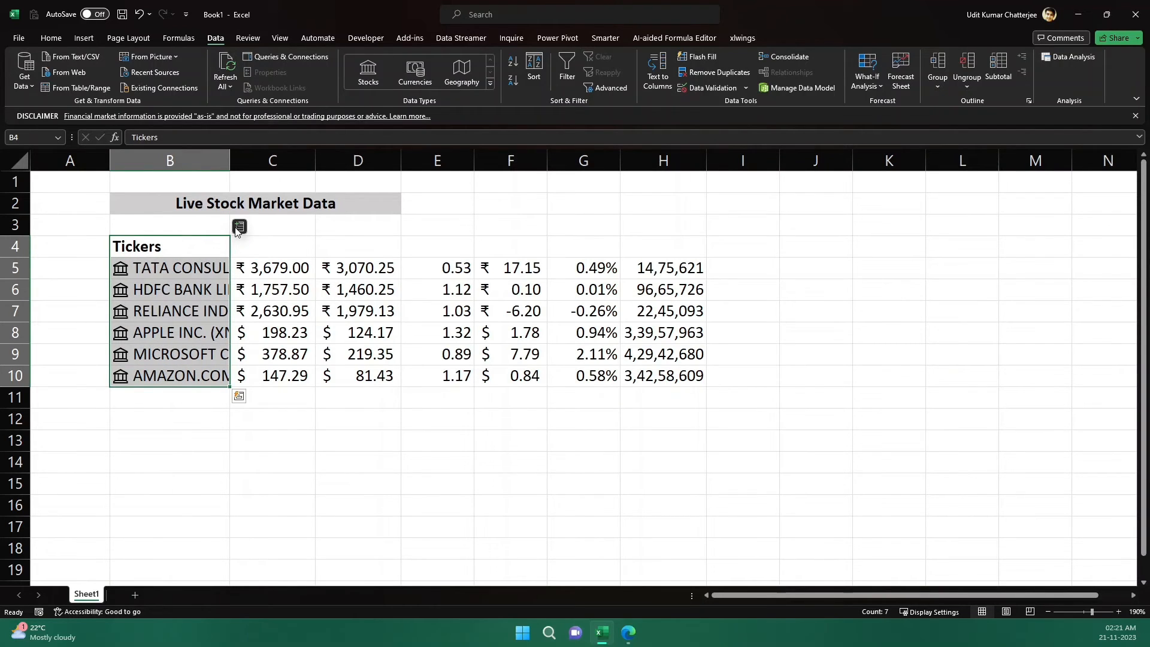
pyautogui.click(239, 226)
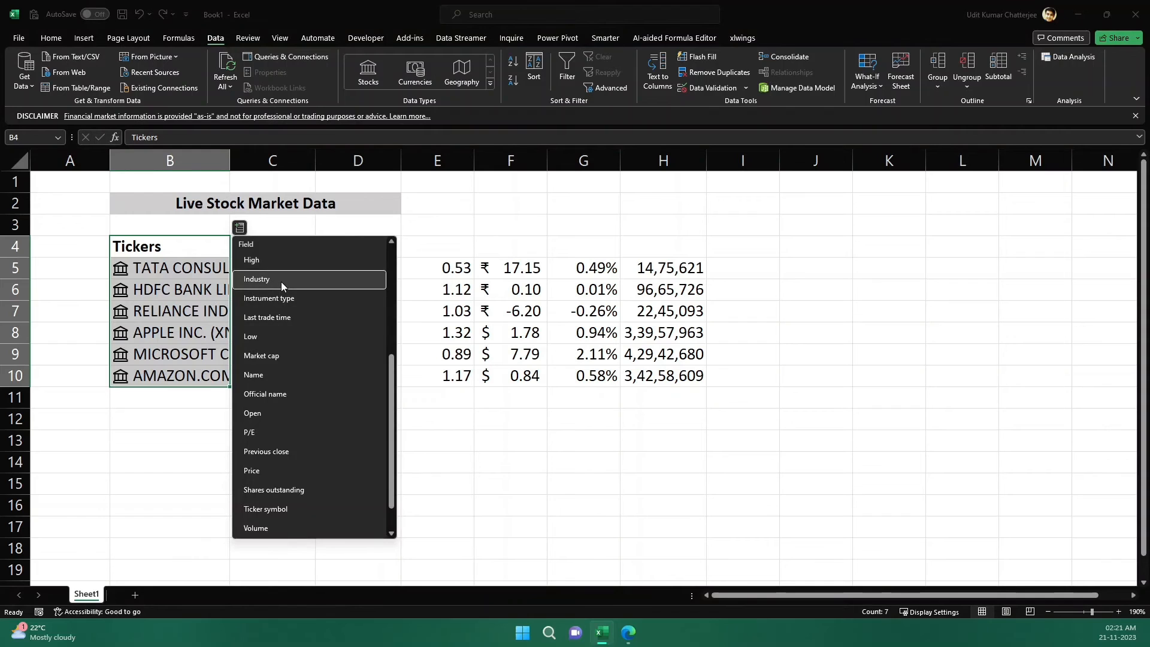
pyautogui.click(255, 278)
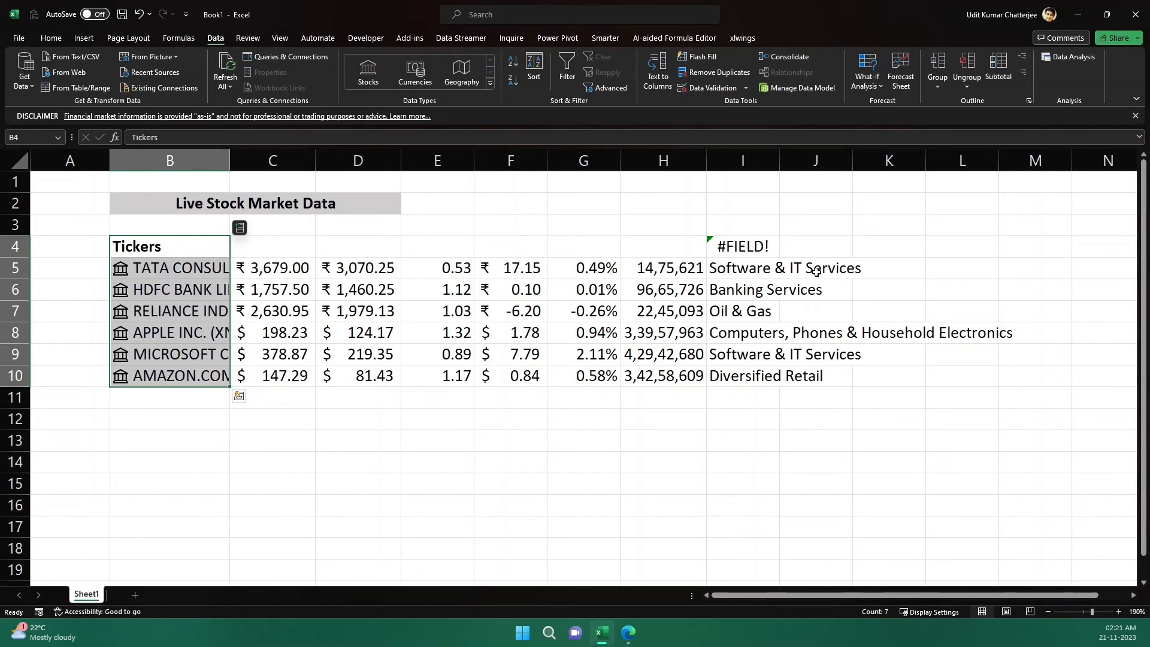
# Step: Inspect the #FIELD! error in I4 against the Tickers heading and ticker cells
pyautogui.click(741, 245)
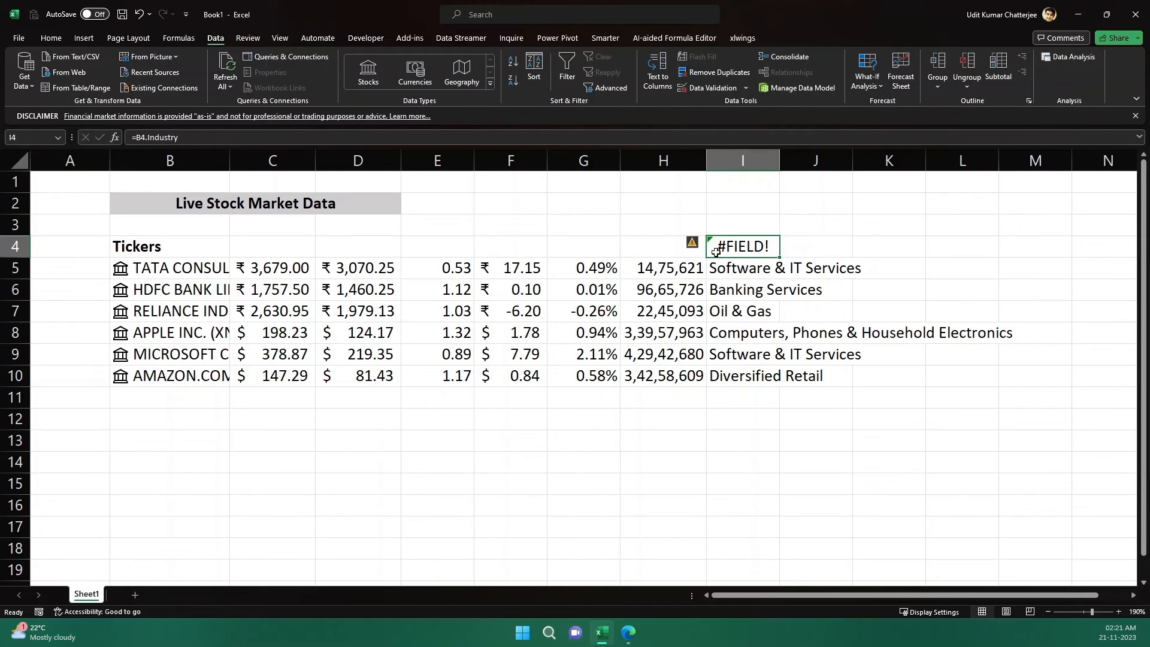
pyautogui.click(170, 268)
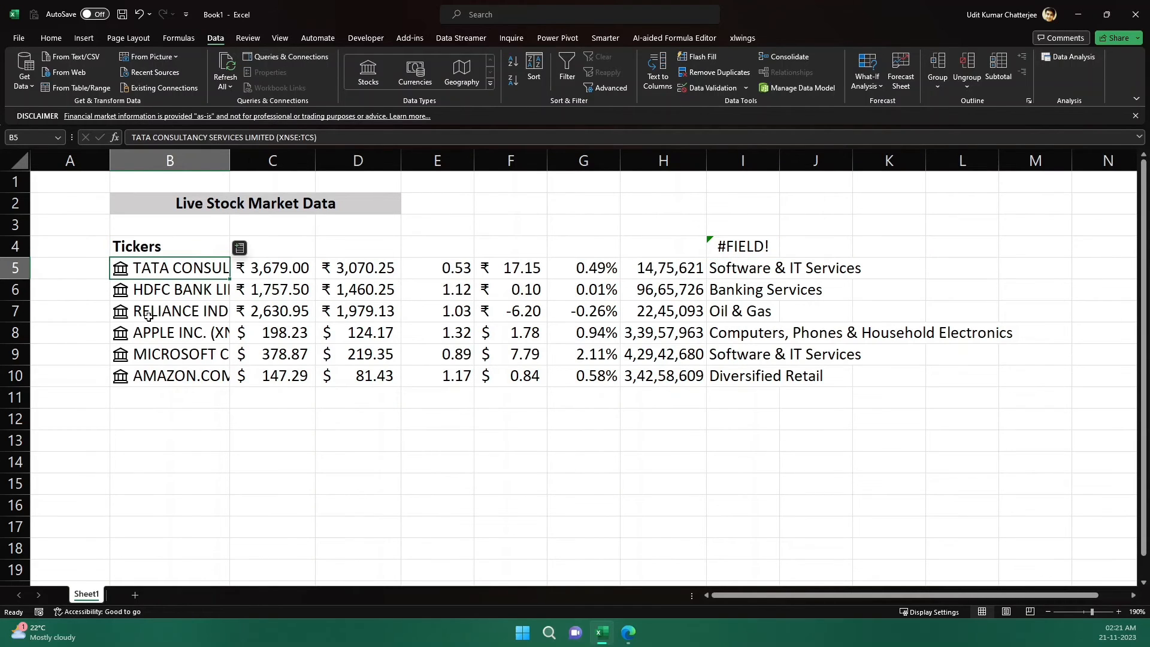
pyautogui.click(169, 245)
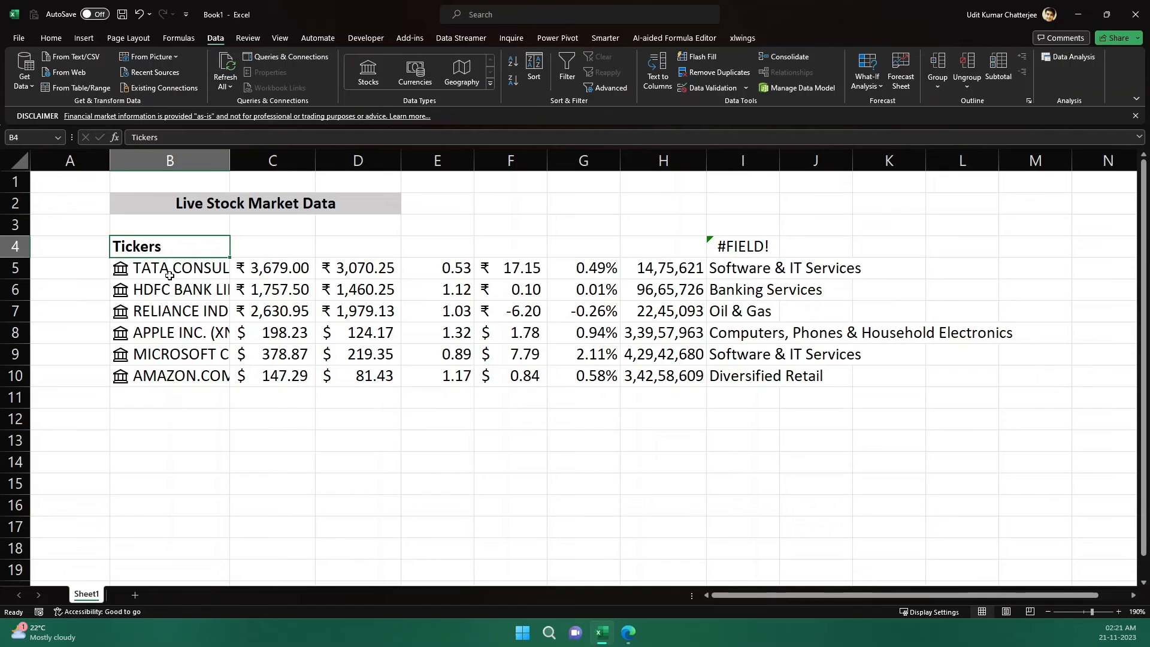
pyautogui.click(169, 353)
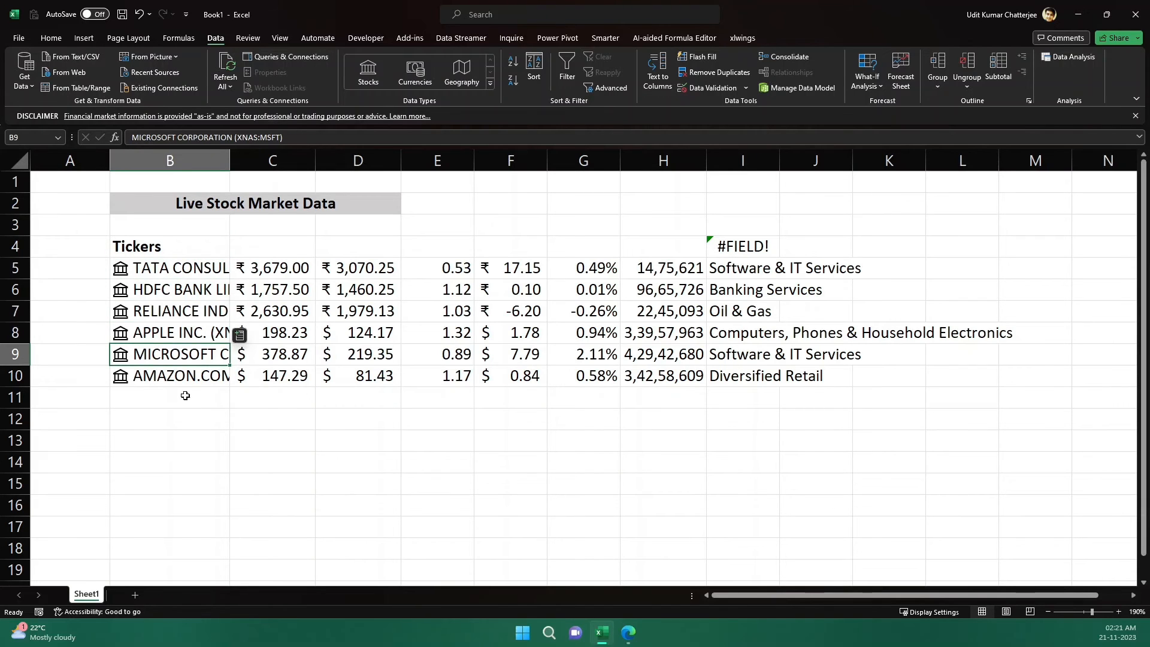
pyautogui.click(742, 246)
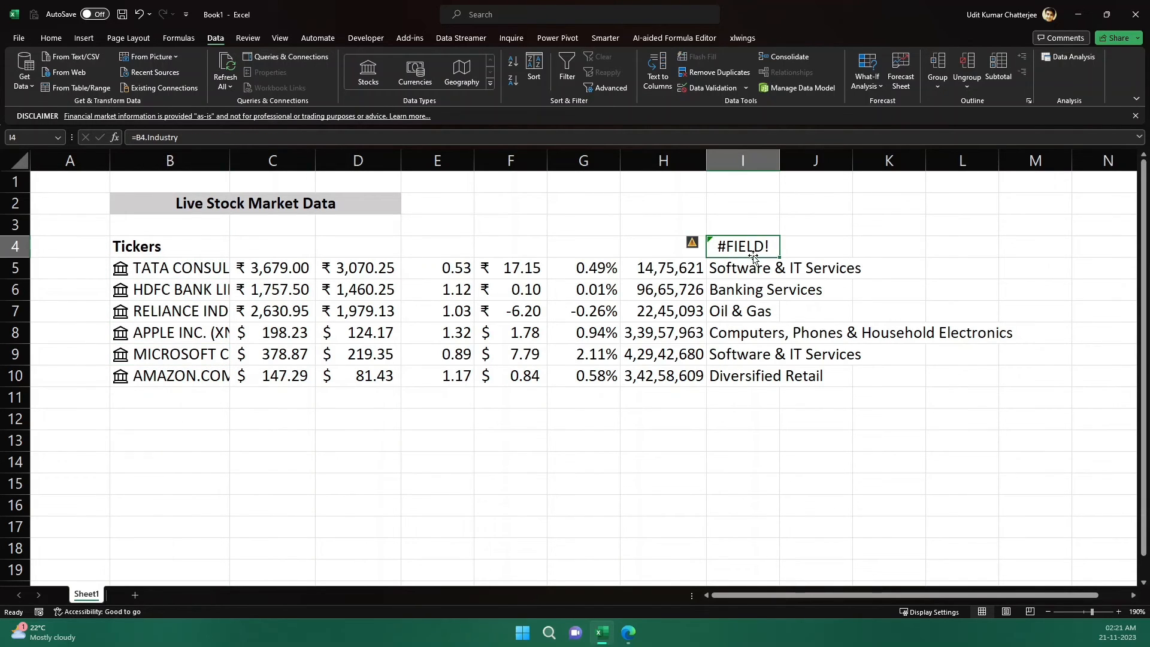
pyautogui.click(51, 37)
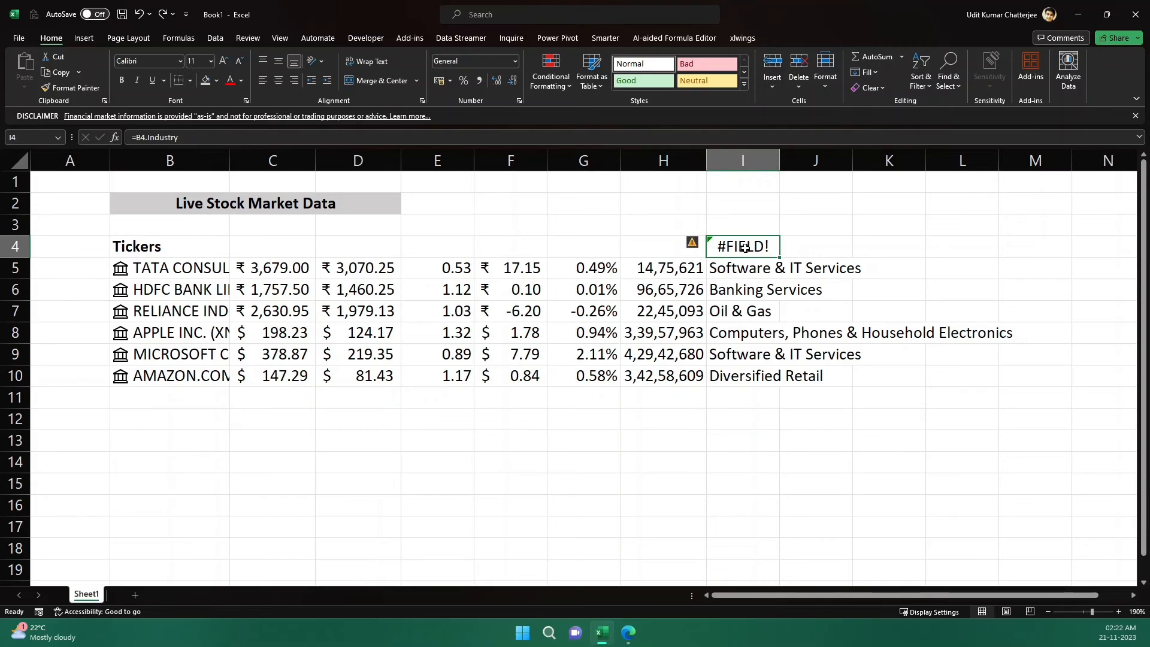
pyautogui.moveTo(538, 277)
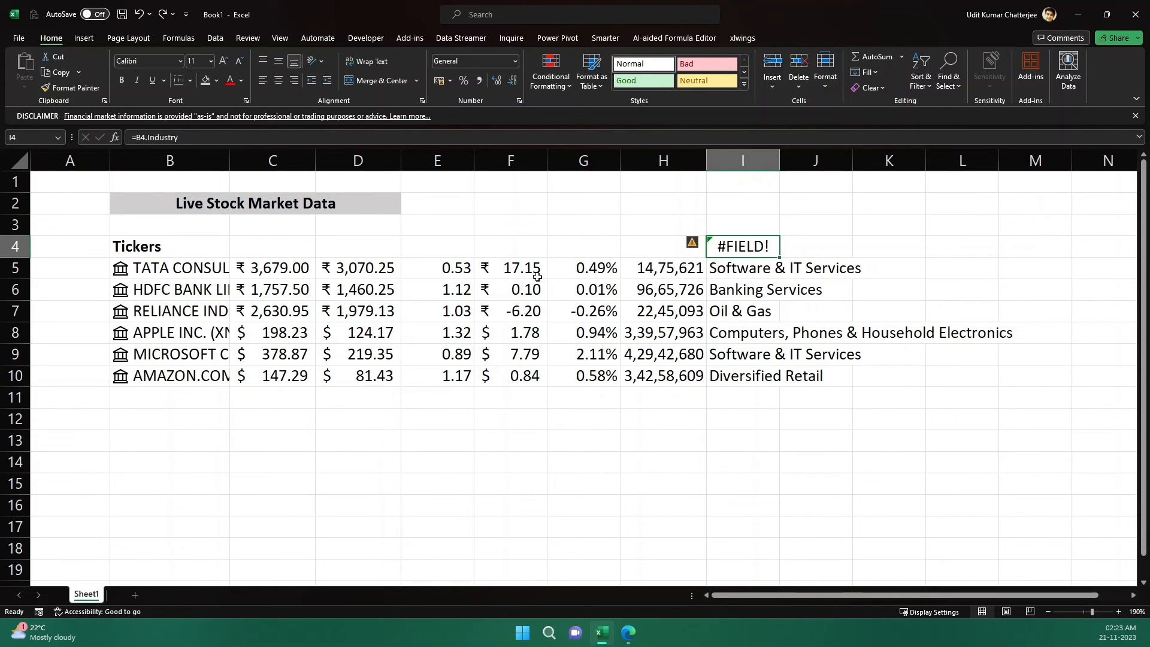
# Step: Select the tickers and insert each stock's Beta (0.53 to 1.17) into column J
pyautogui.moveTo(272, 268); pyautogui.dragTo(582, 376)
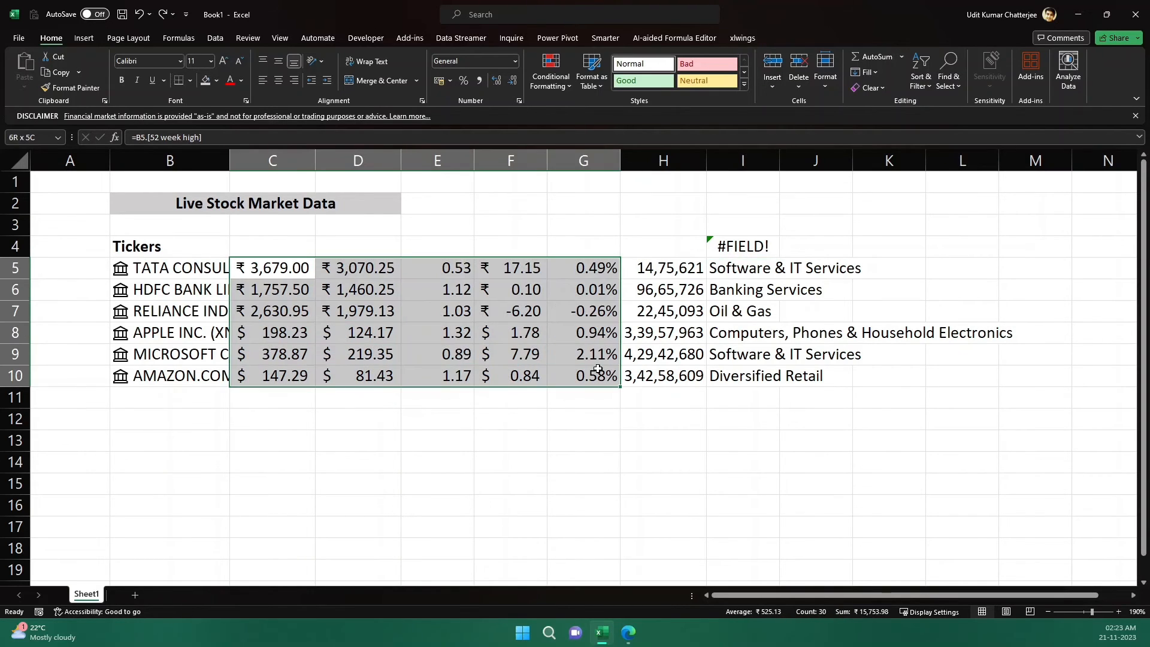
pyautogui.click(358, 245)
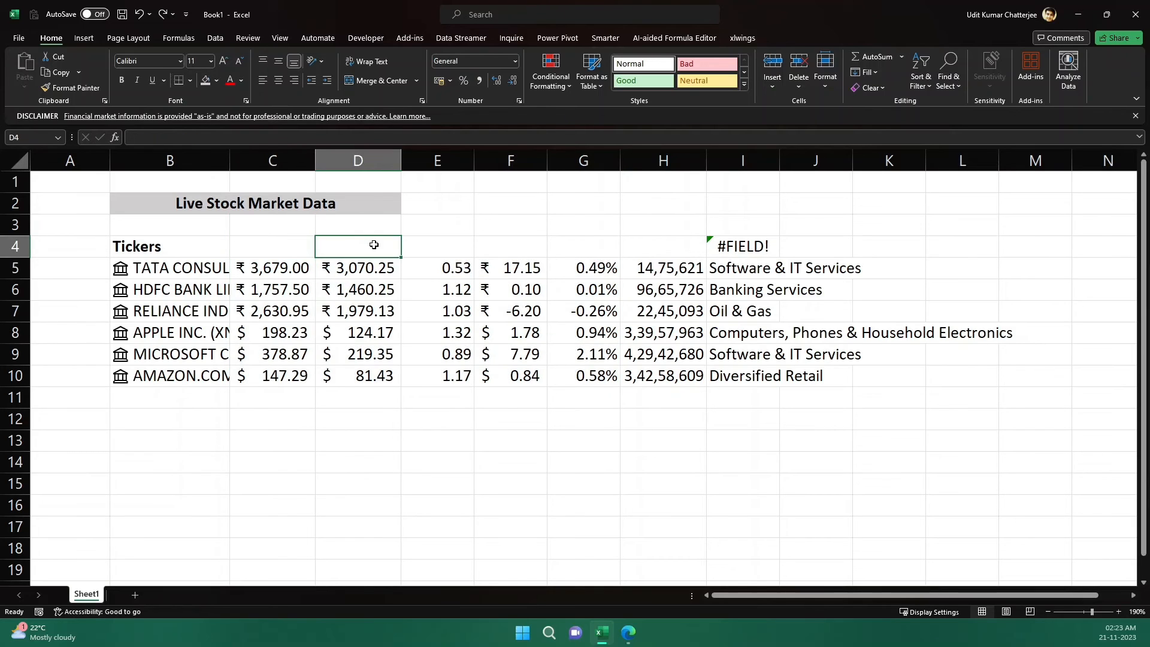
pyautogui.click(271, 246)
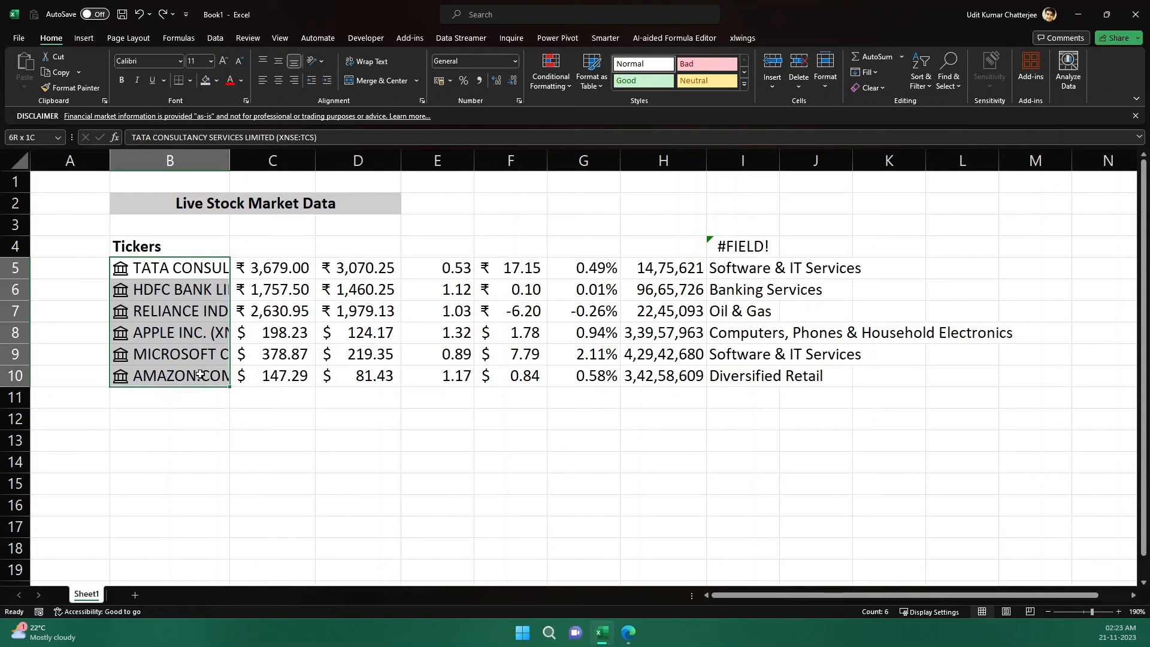
pyautogui.click(239, 249)
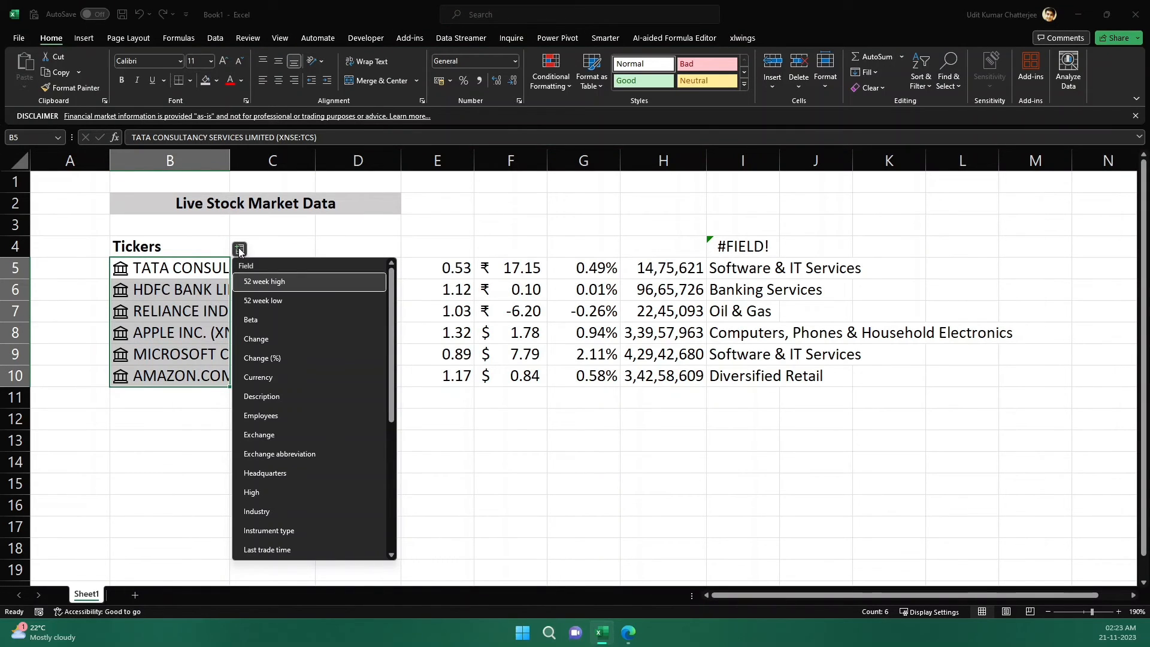
pyautogui.moveTo(275, 434)
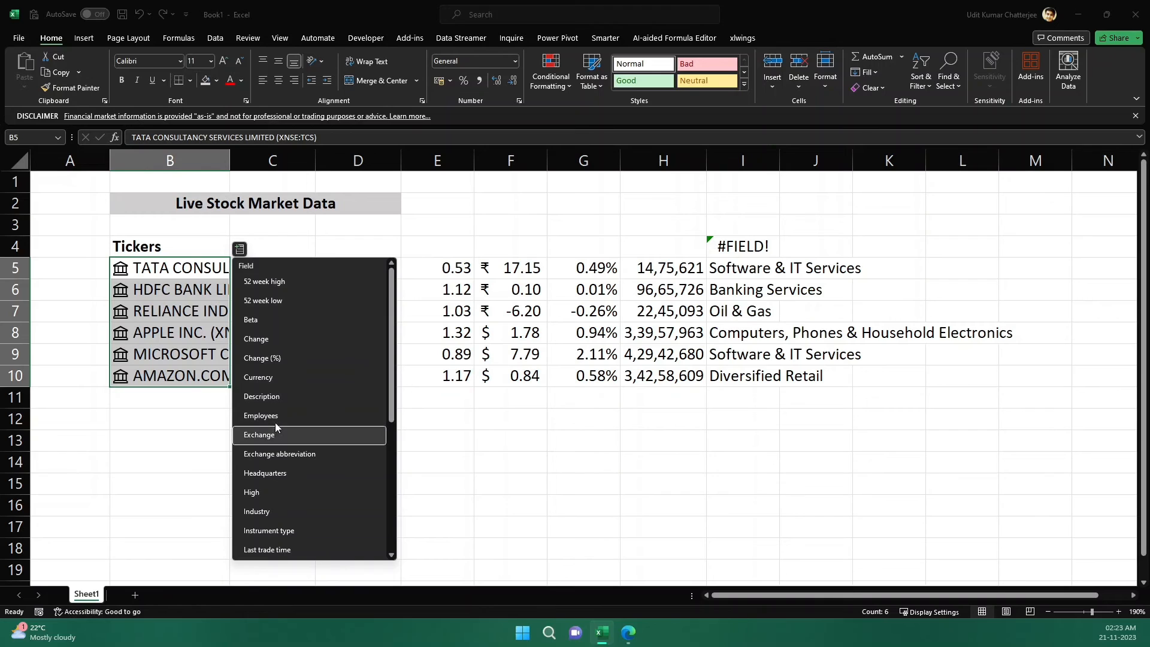
pyautogui.moveTo(275, 323)
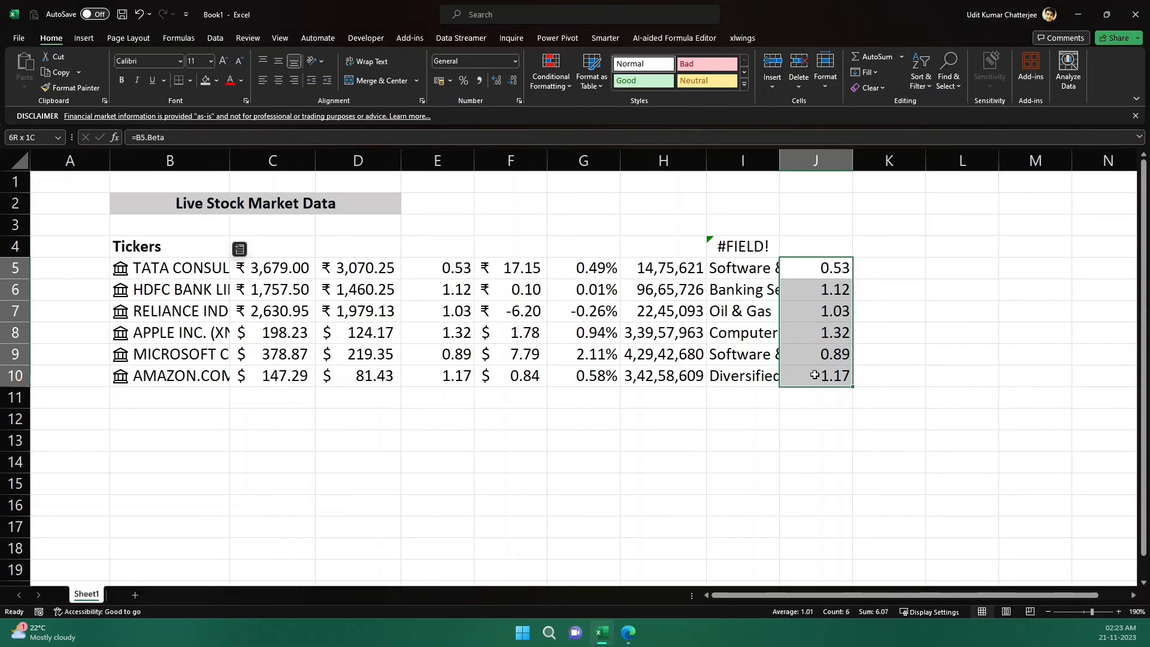
pyautogui.click(813, 245)
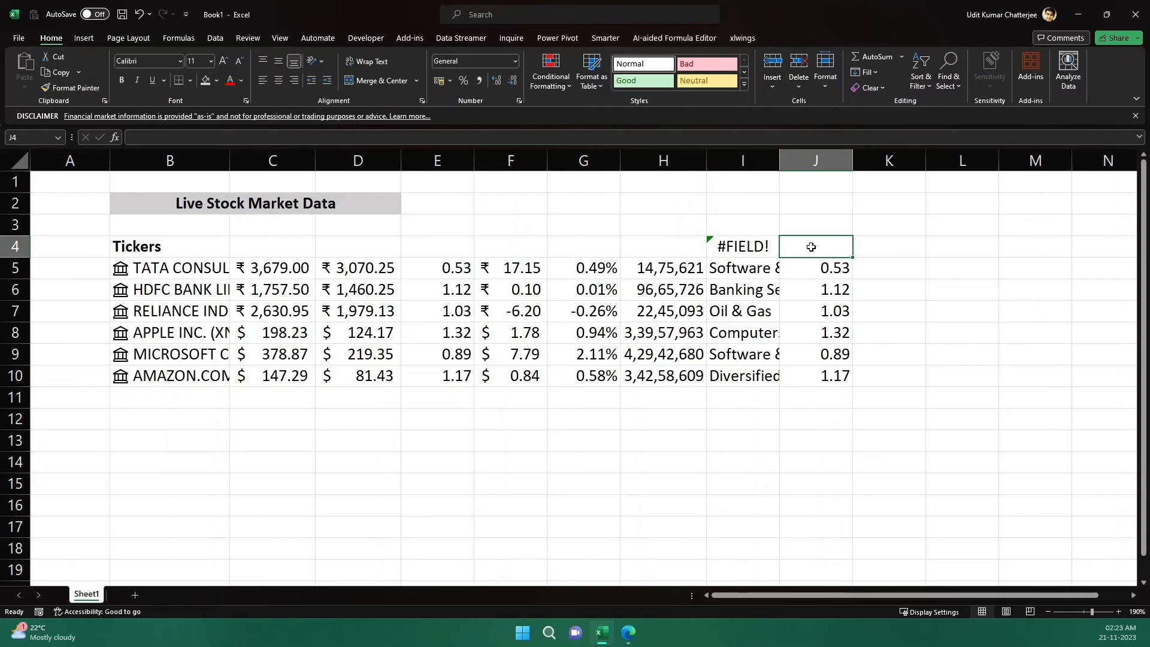
pyautogui.moveTo(196, 409)
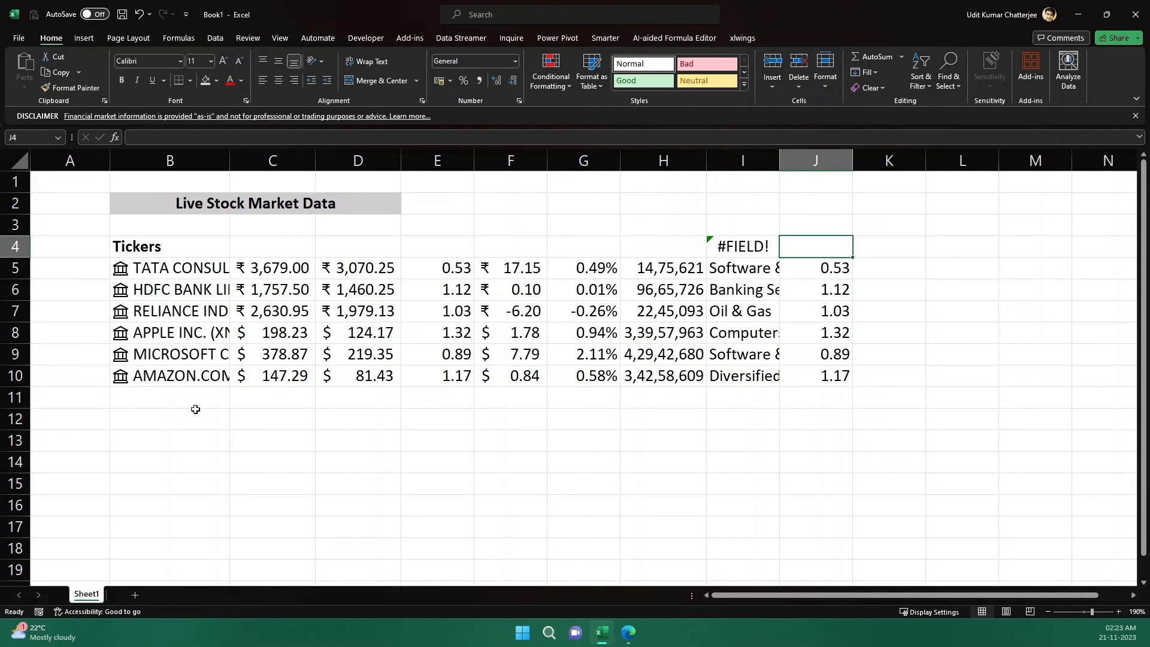
pyautogui.moveTo(270, 489)
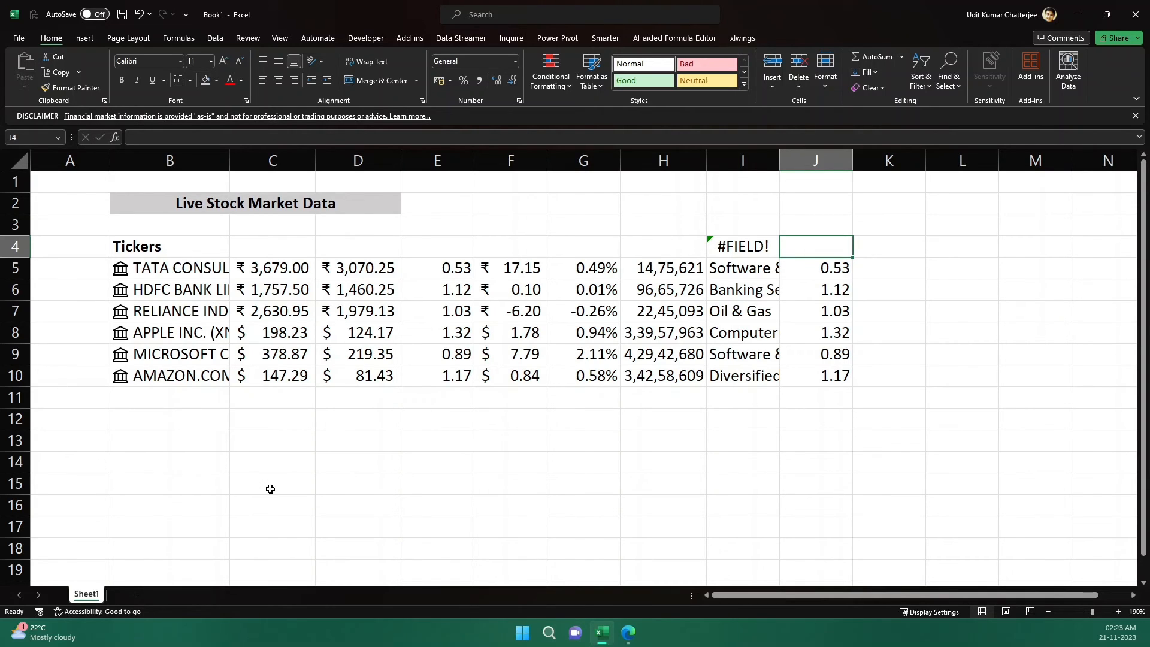
pyautogui.moveTo(295, 523)
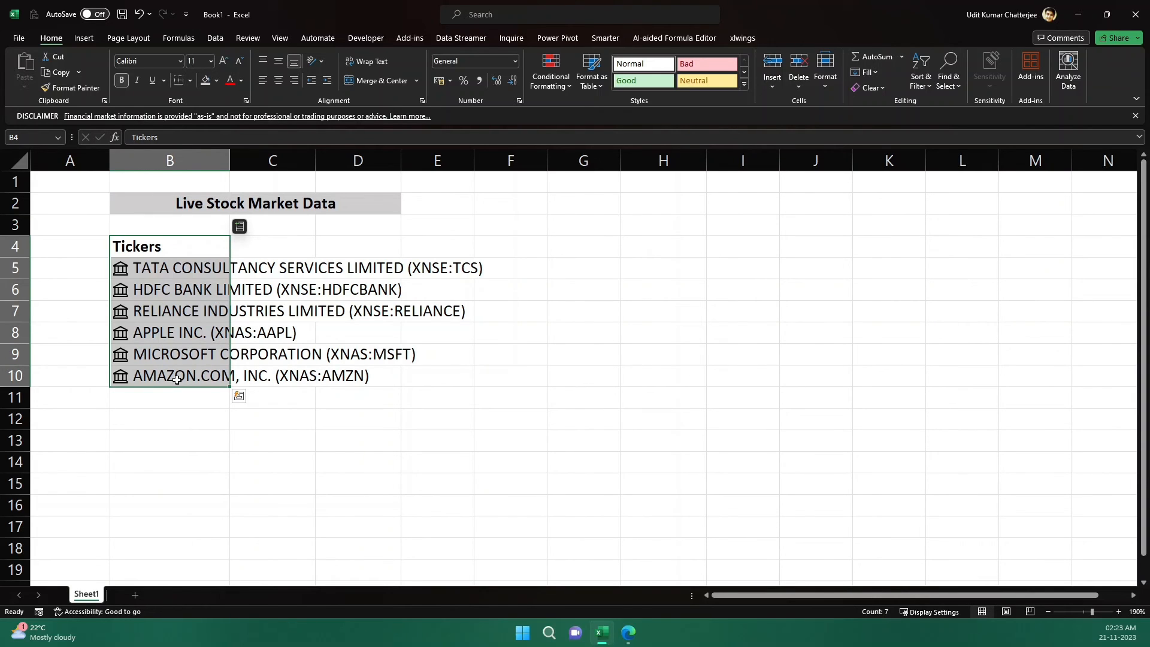
# Step: Format B4:B10 as a table with 'My table has headers' checked
pyautogui.click(591, 73)
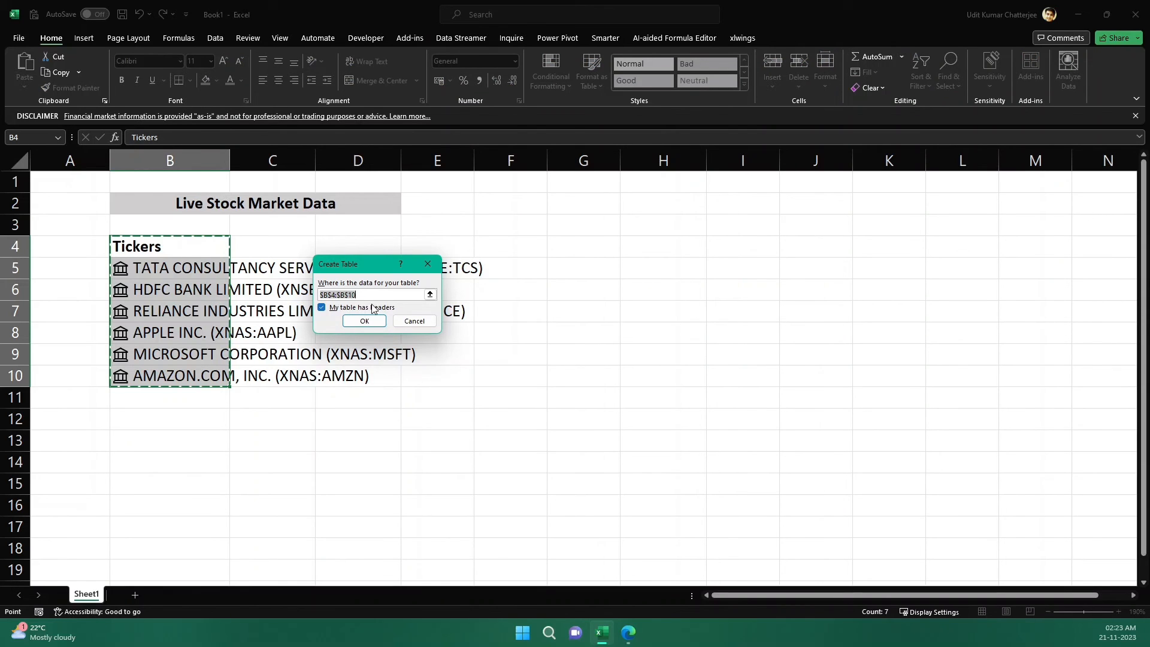
pyautogui.moveTo(103, 252)
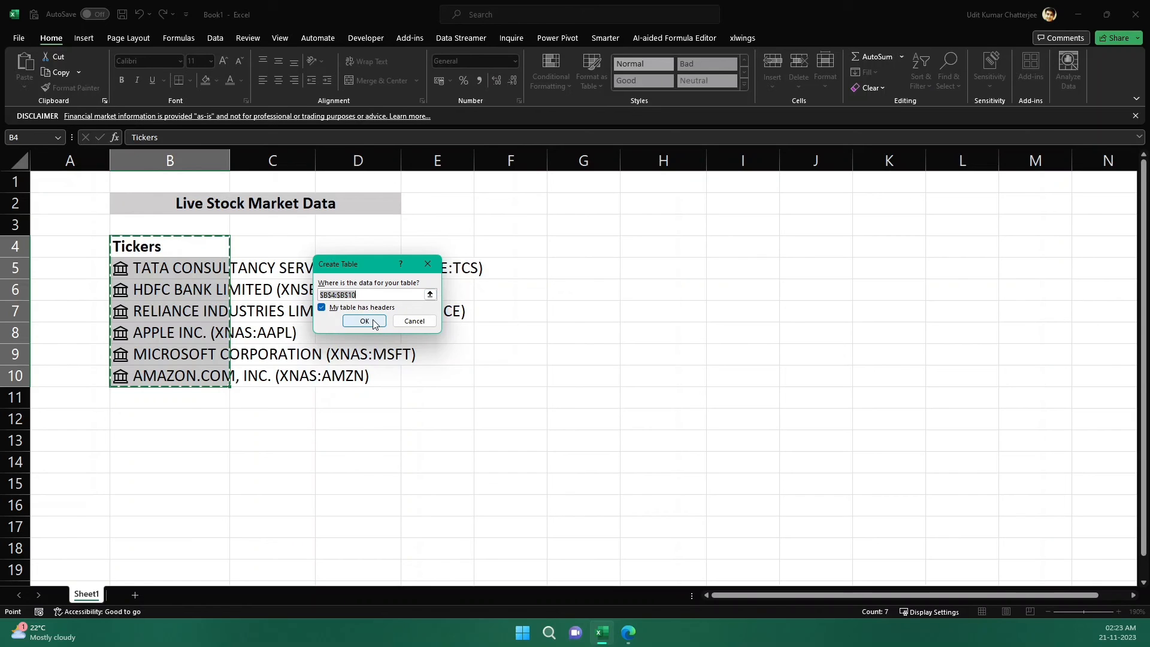
pyautogui.click(363, 321)
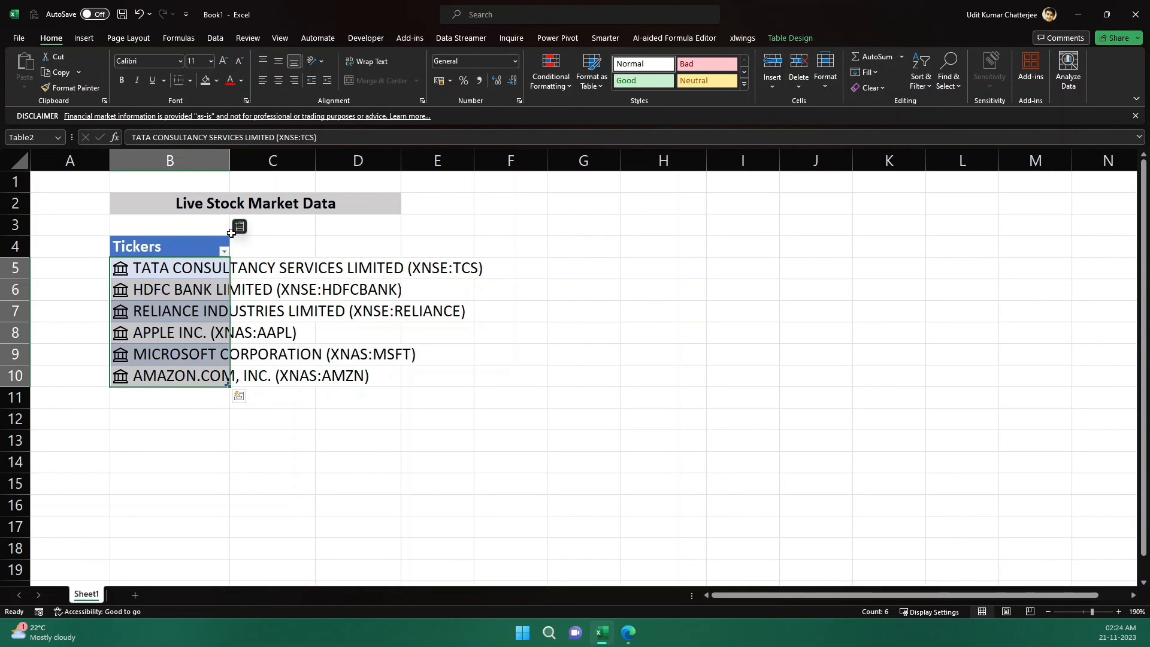
# Step: Insert 52 week high, 52 week low, Beta, Change and Currency columns into the ticker table
pyautogui.click(239, 227)
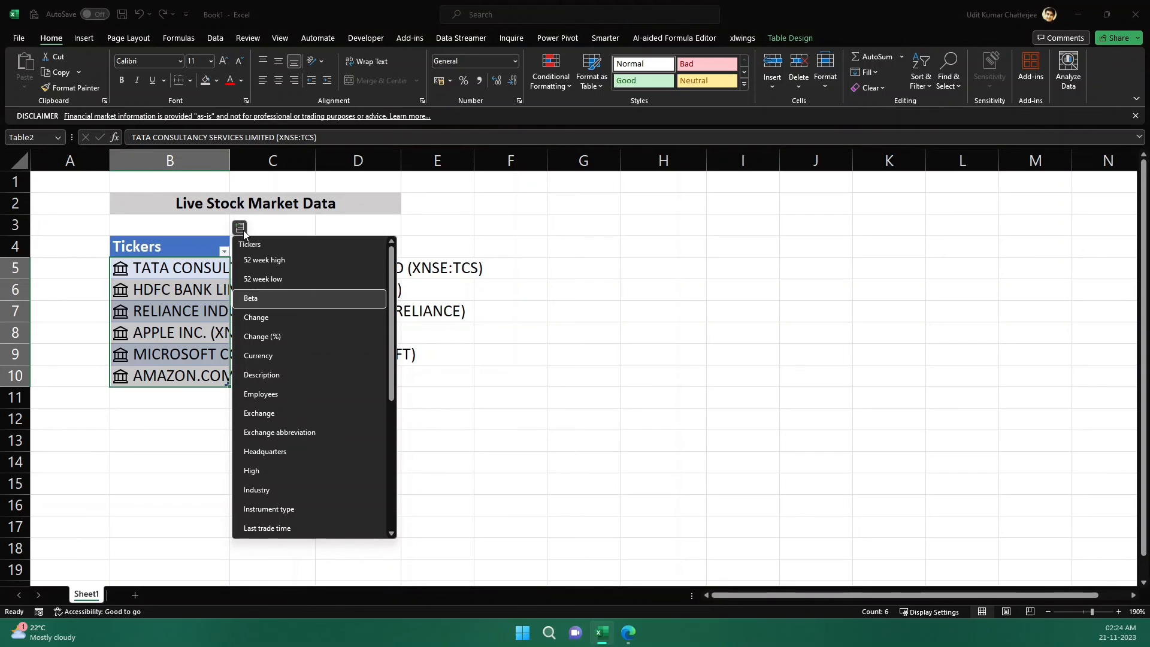
pyautogui.click(264, 260)
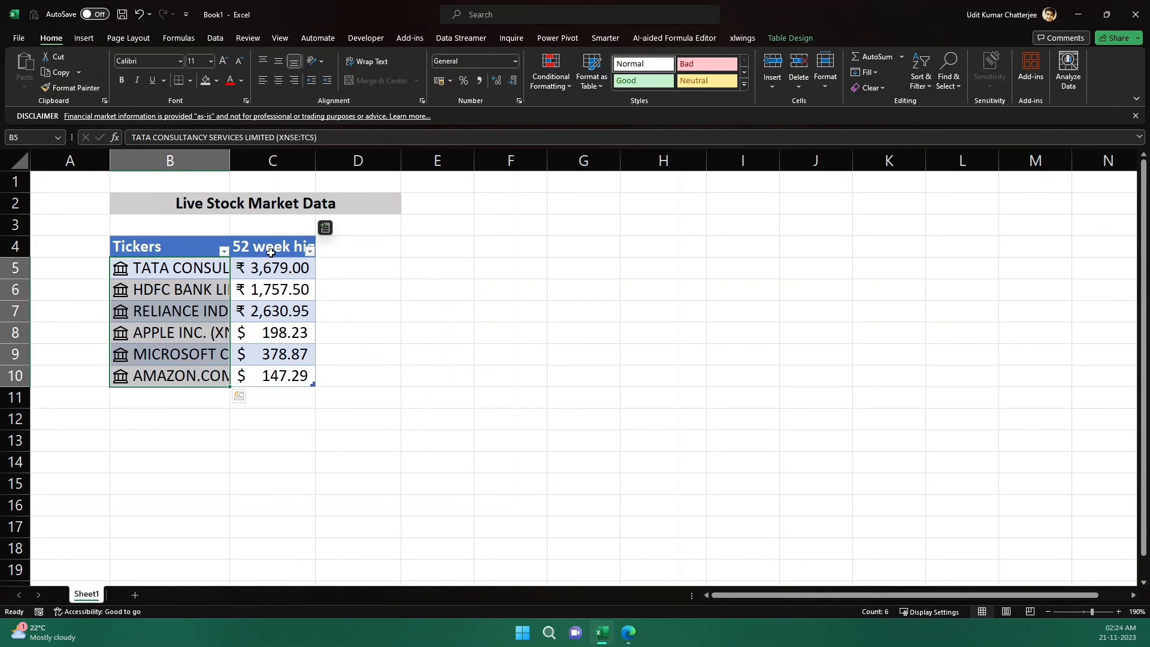
pyautogui.click(324, 226)
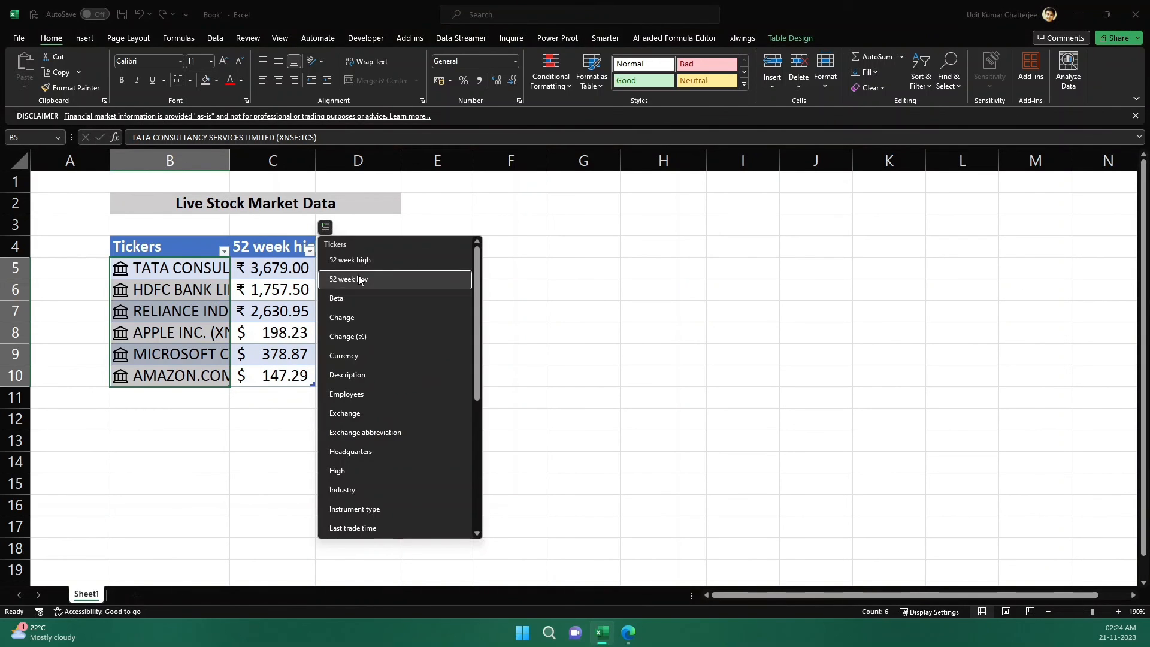
pyautogui.click(347, 278)
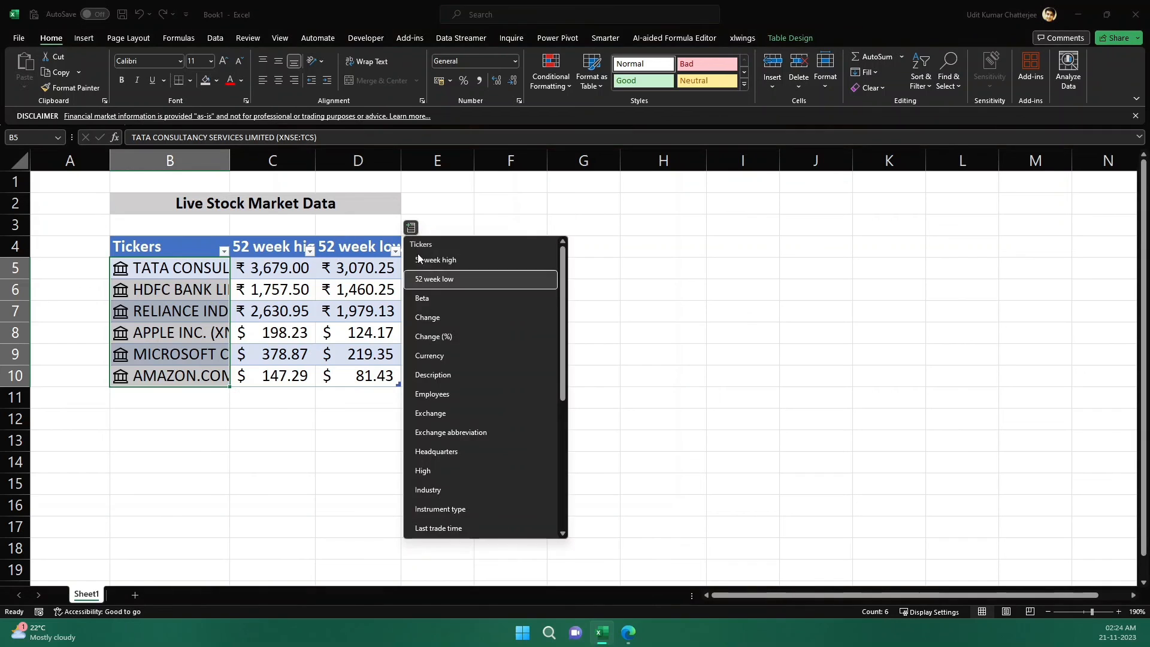
pyautogui.click(421, 297)
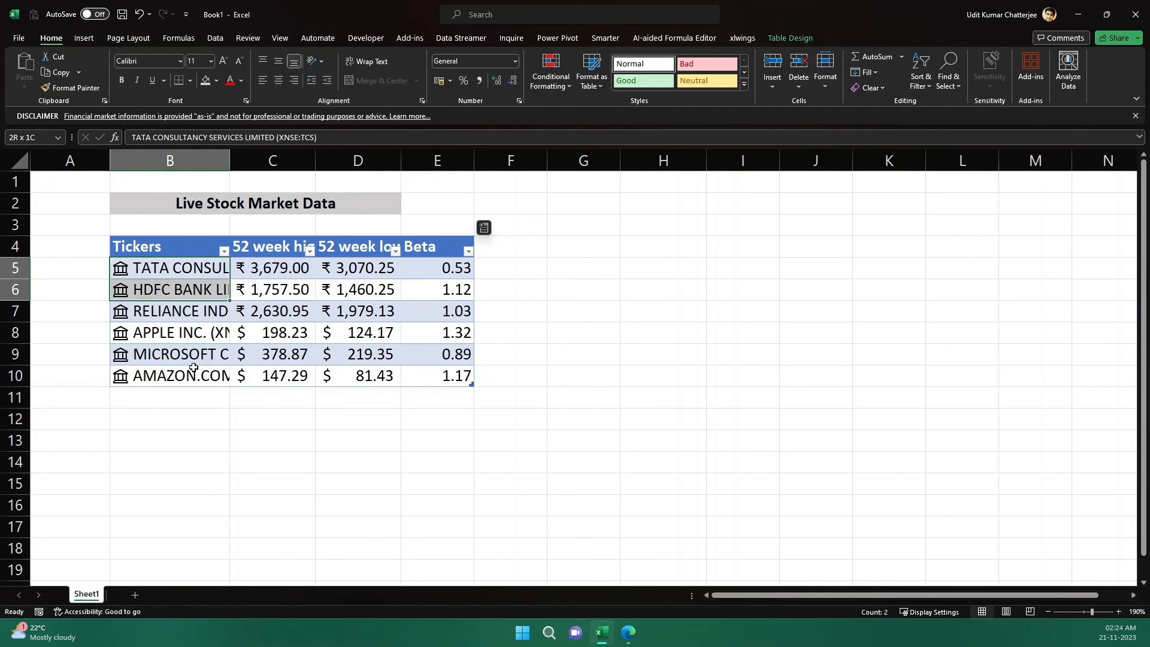
pyautogui.click(483, 227)
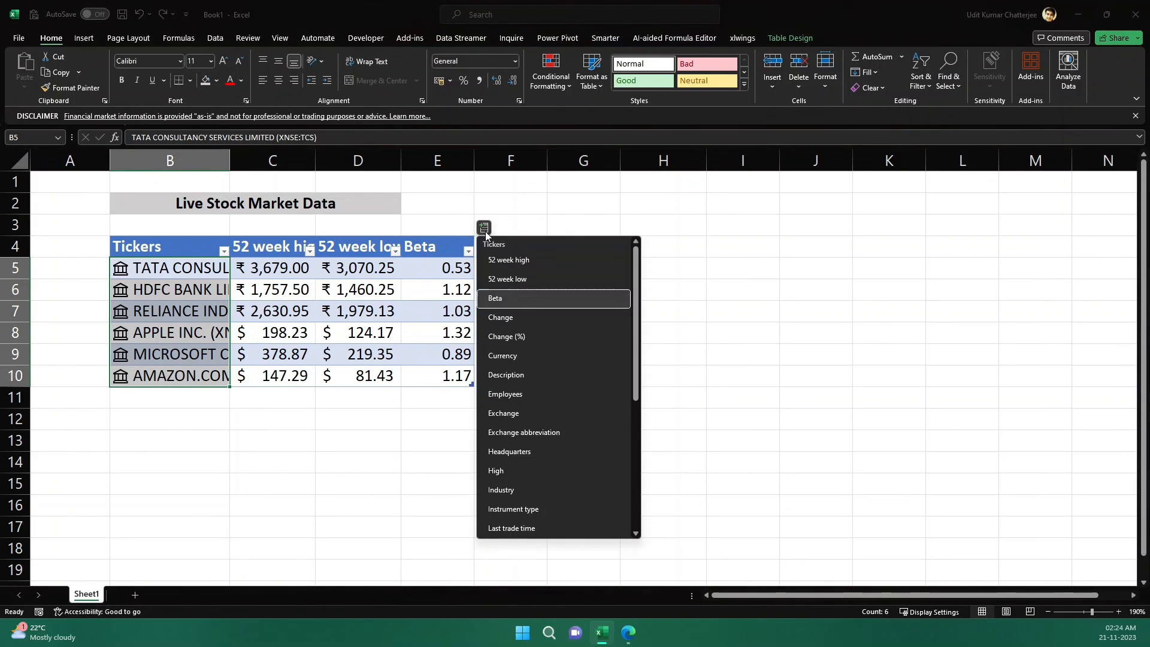
pyautogui.click(500, 317)
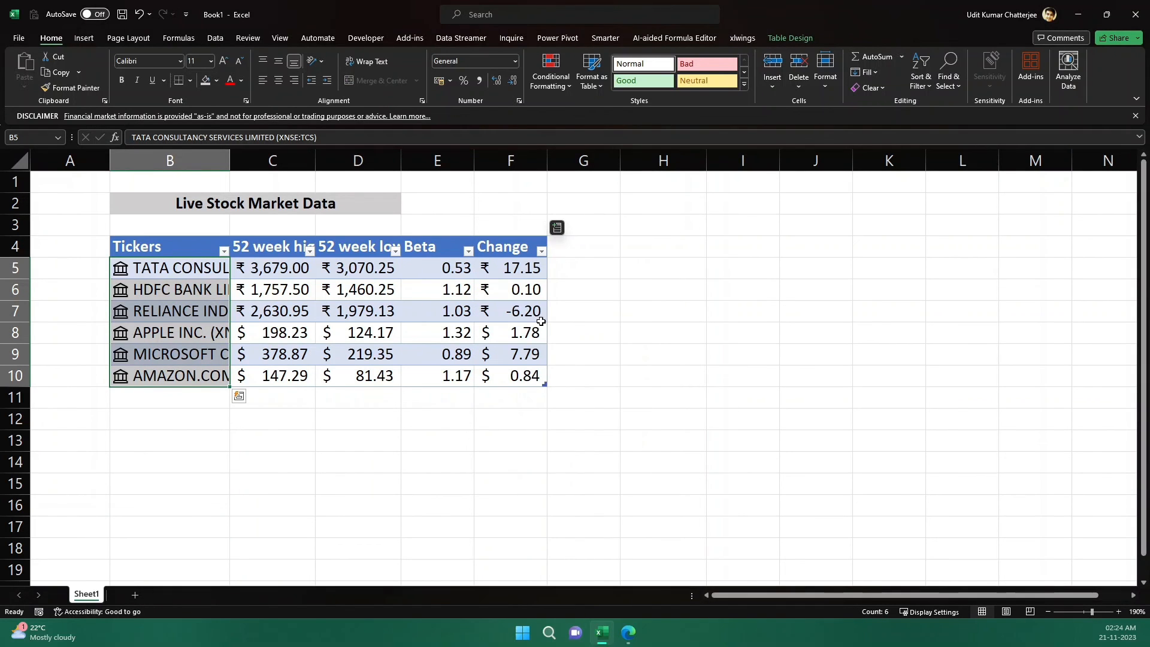
pyautogui.click(556, 228)
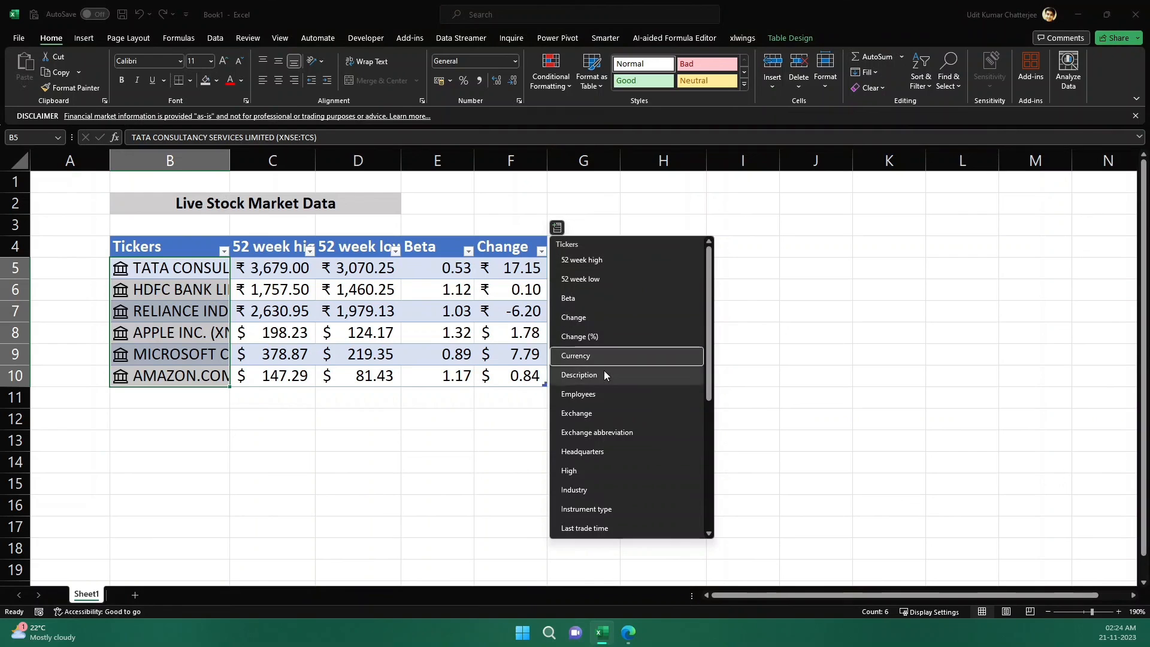
pyautogui.click(575, 355)
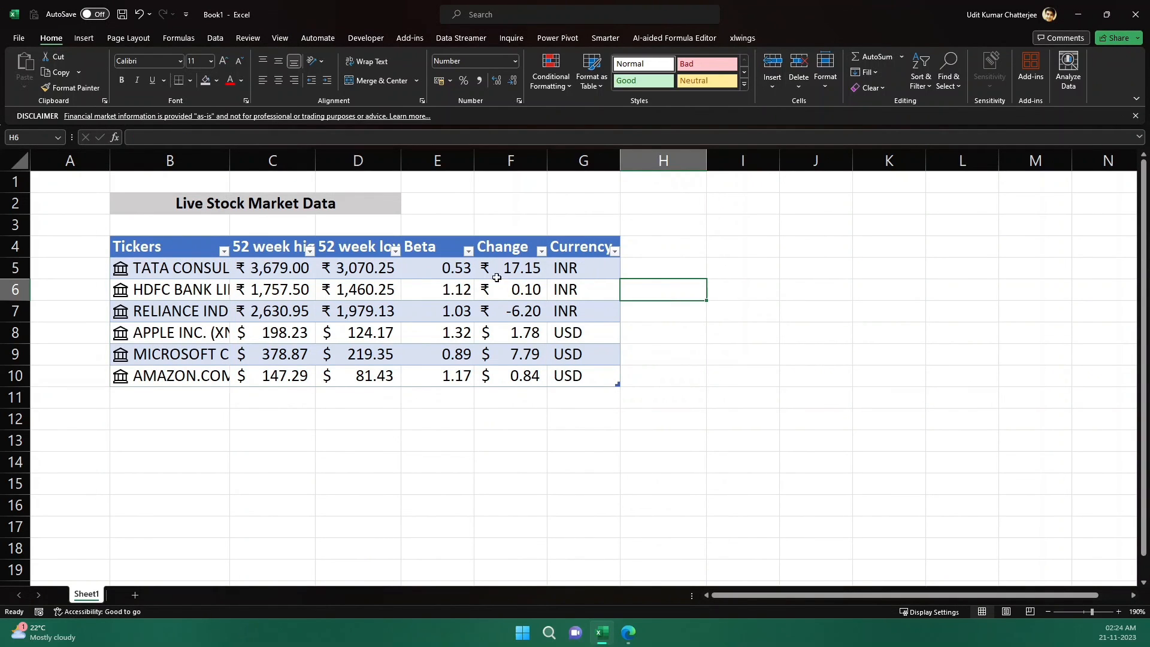
pyautogui.click(169, 245)
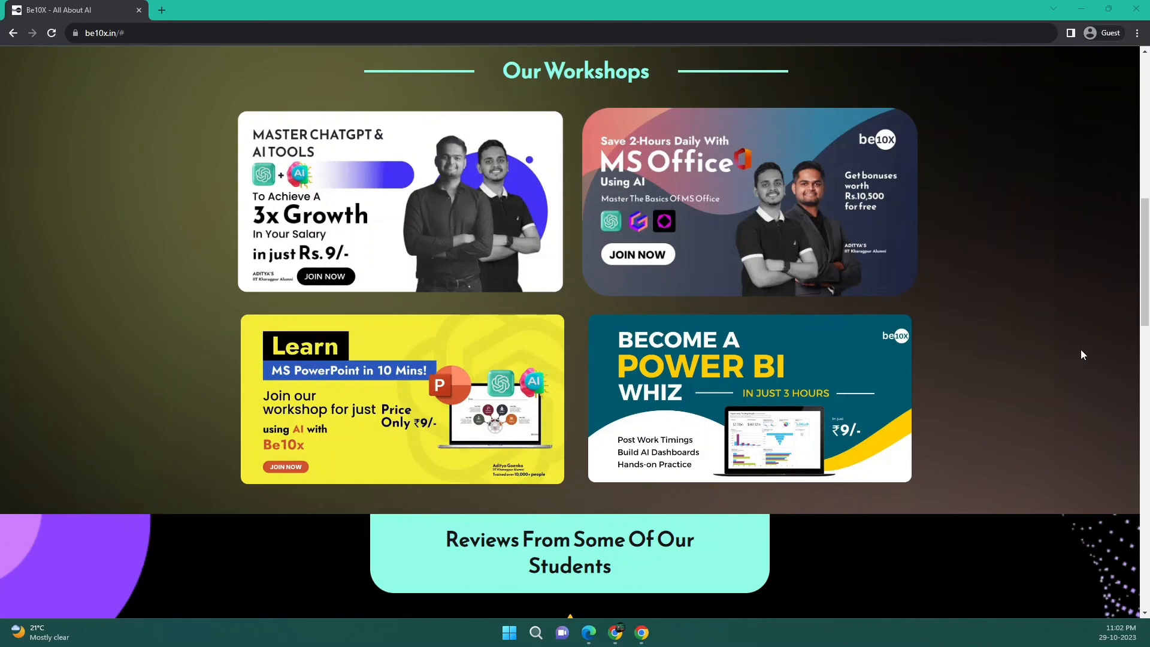
# Step: Scroll the Be10x page down to the student reviews and back up to Our Workshops
pyautogui.scroll(-3)
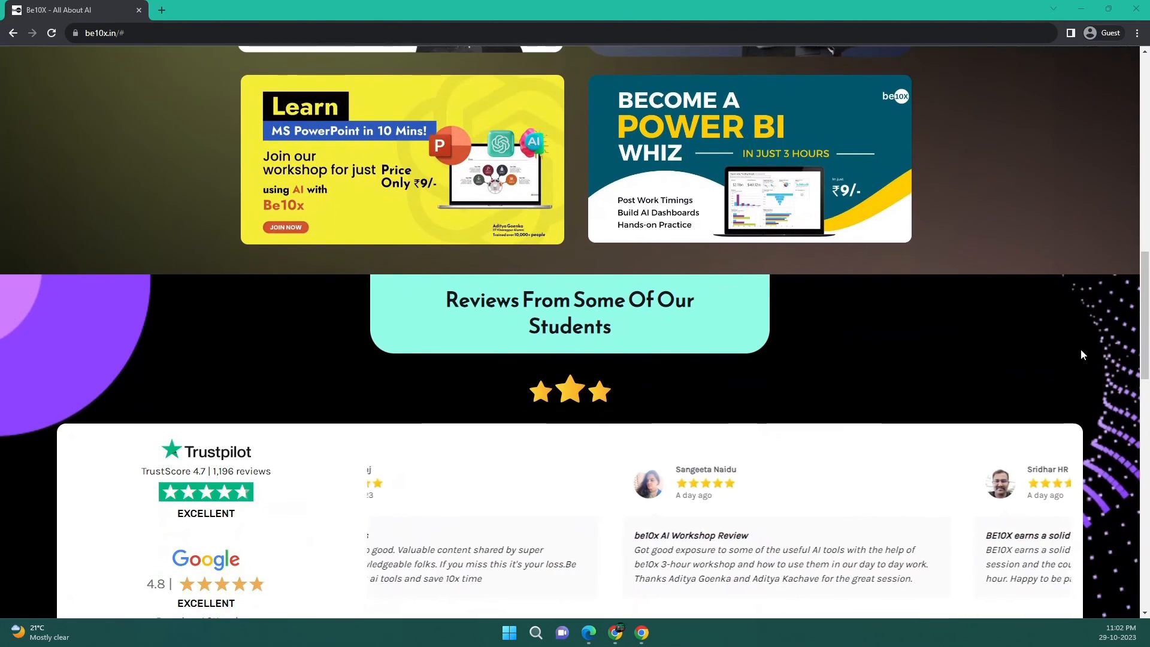
pyautogui.scroll(3)
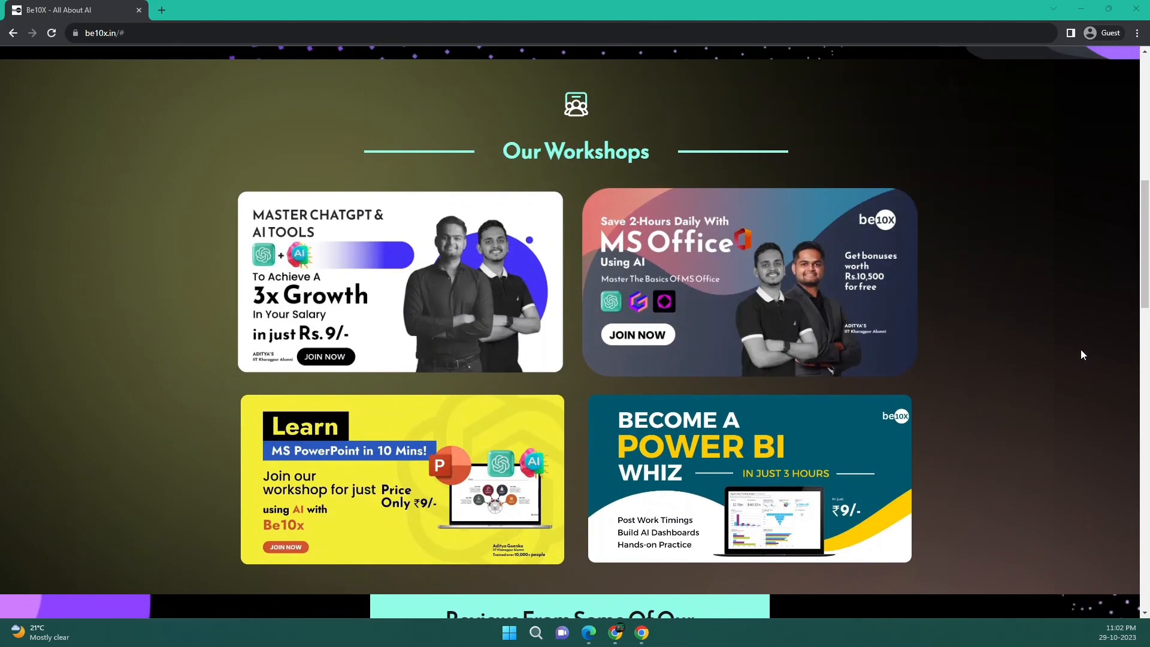